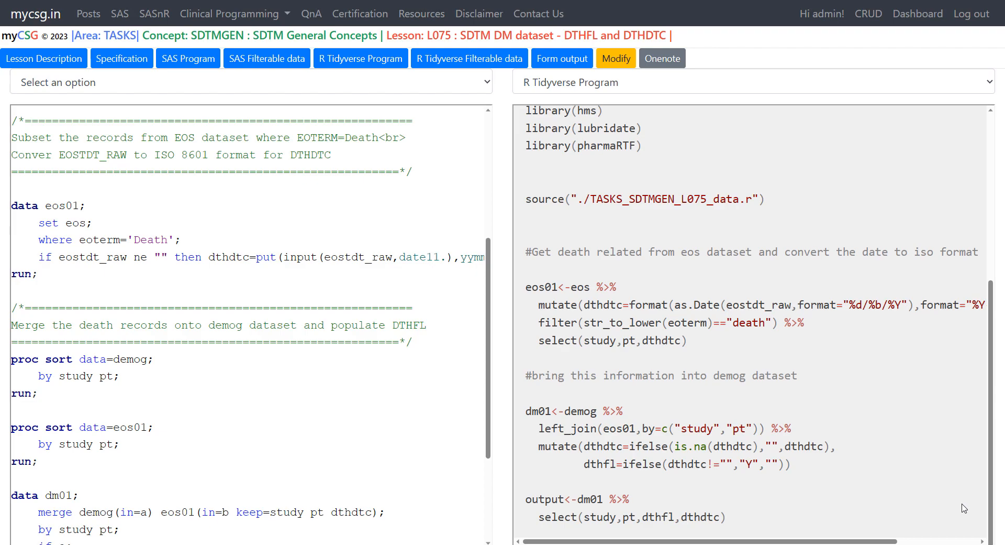
mouse_move(997, 50)
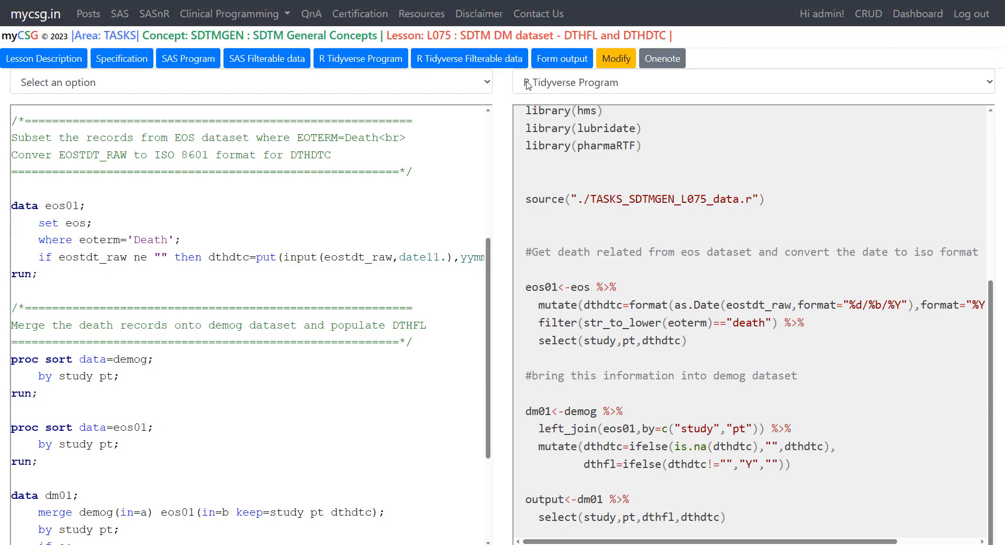
mouse_move(503, 97)
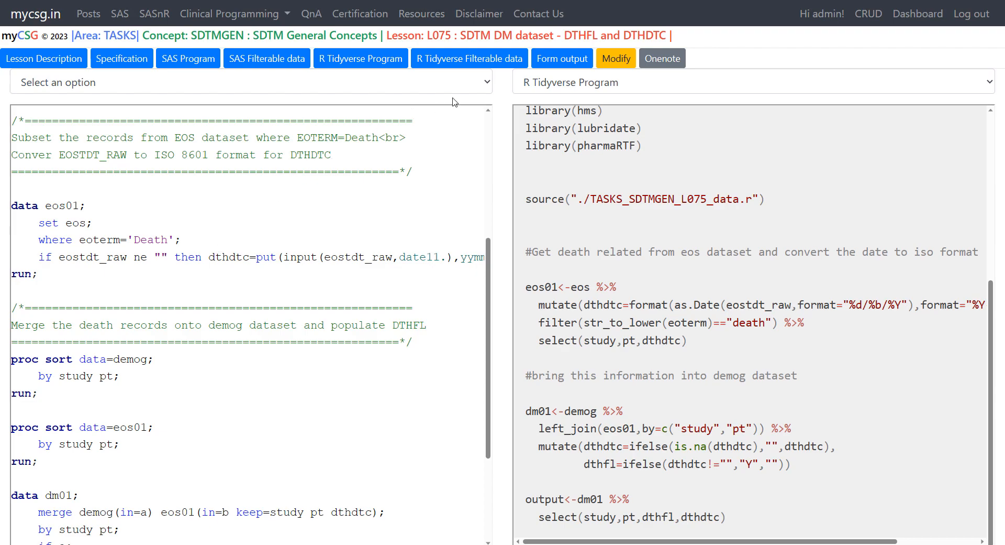
mouse_move(465, 228)
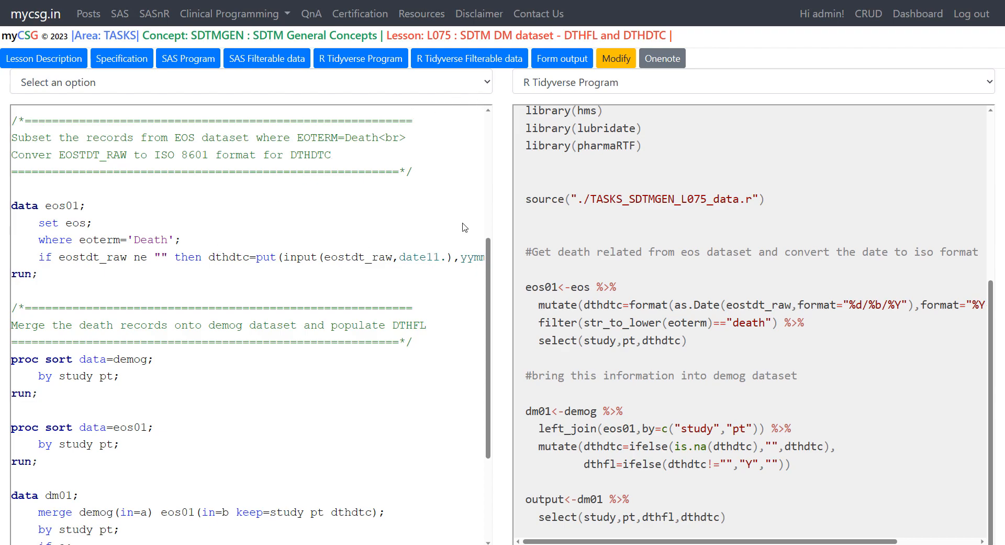
mouse_move(716, 286)
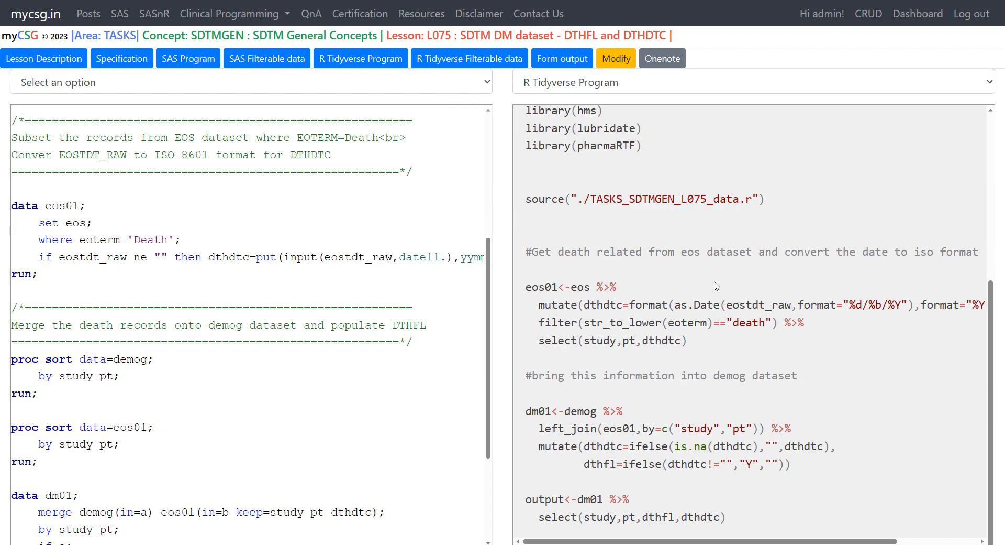
mouse_move(502, 288)
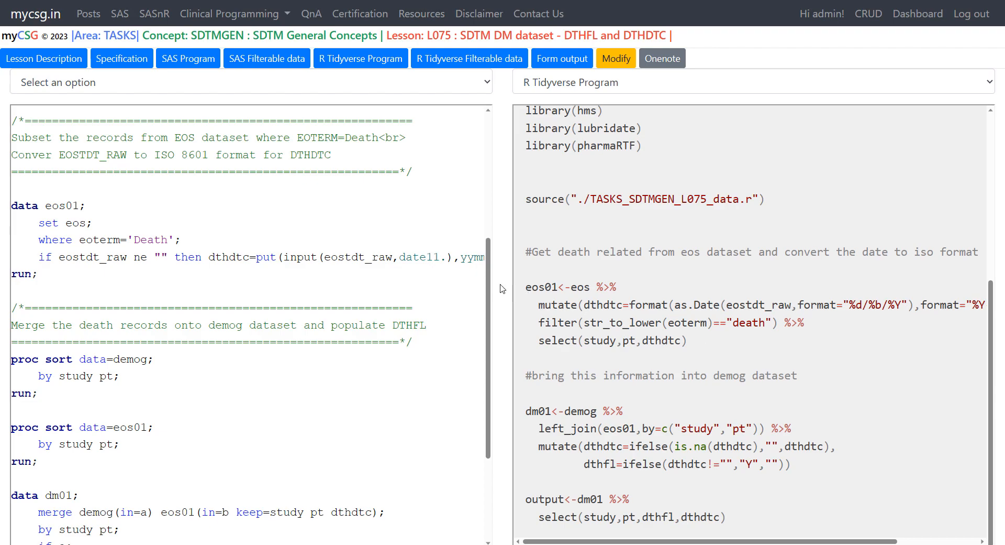
mouse_move(491, 236)
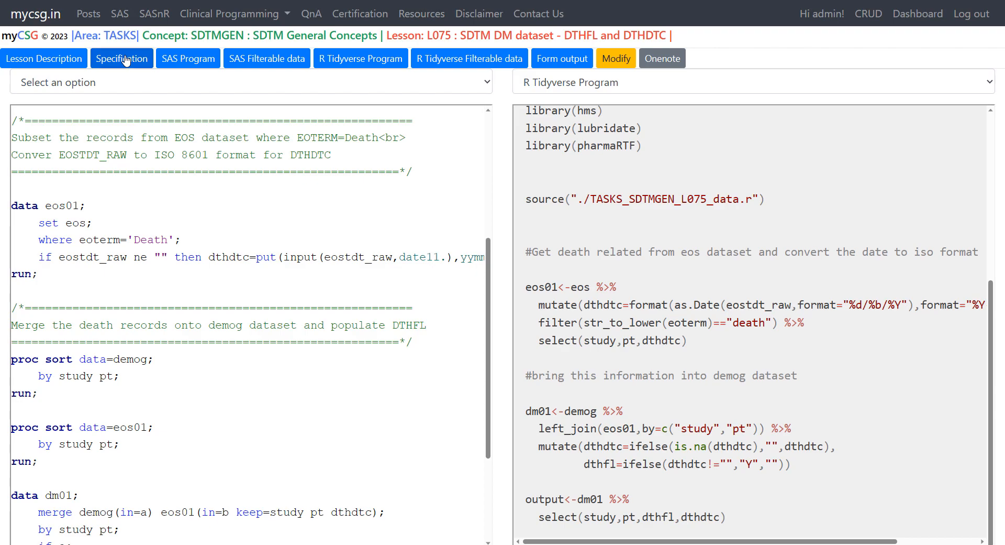
Review the DTHFL and DTHDTC derivation rules, marking EOSTDT_RAW, then close the specification.
left_click(121, 58)
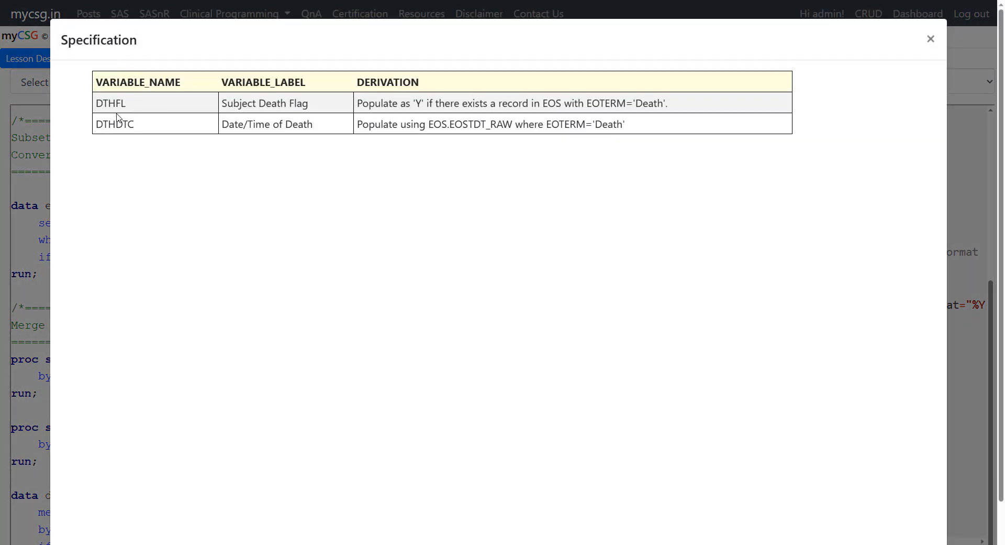
mouse_move(360, 115)
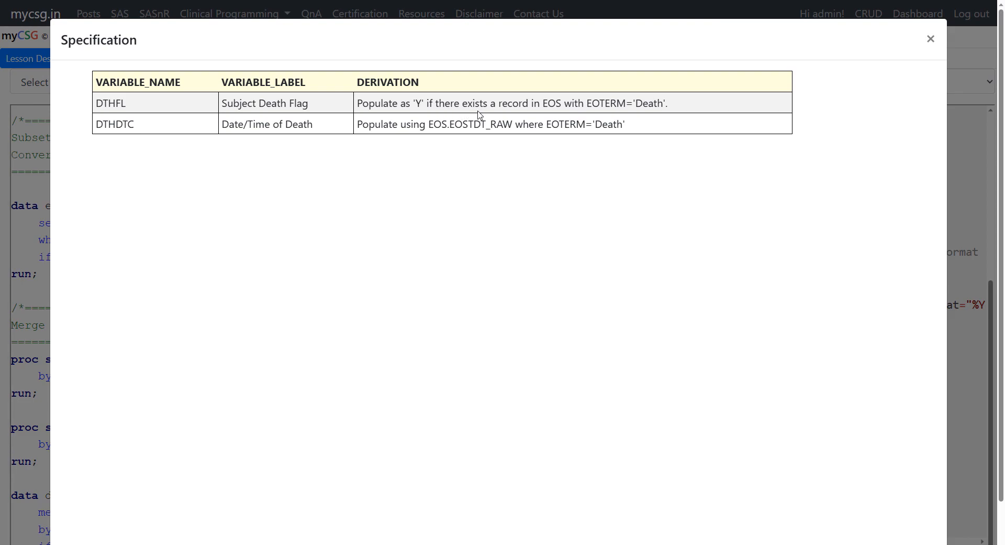
mouse_move(665, 105)
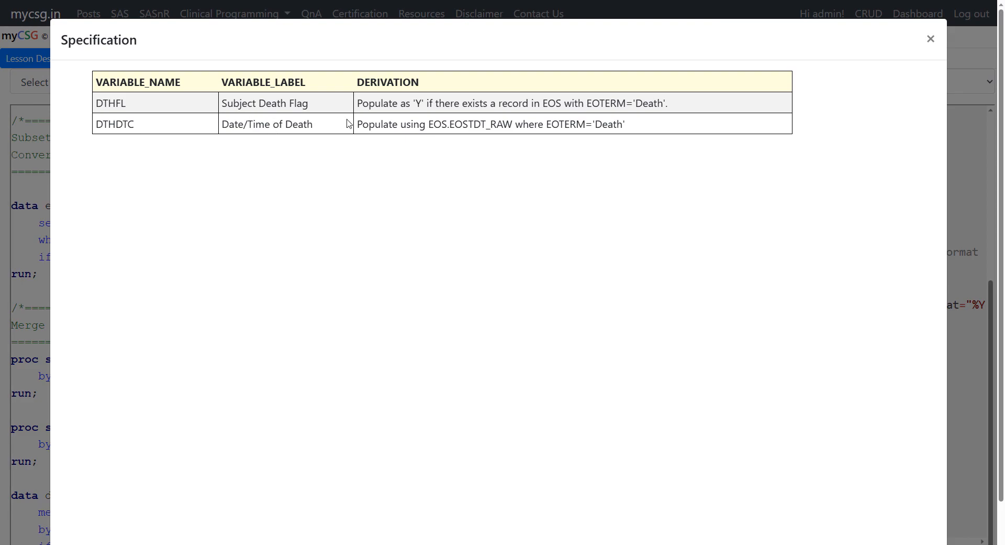
mouse_move(440, 134)
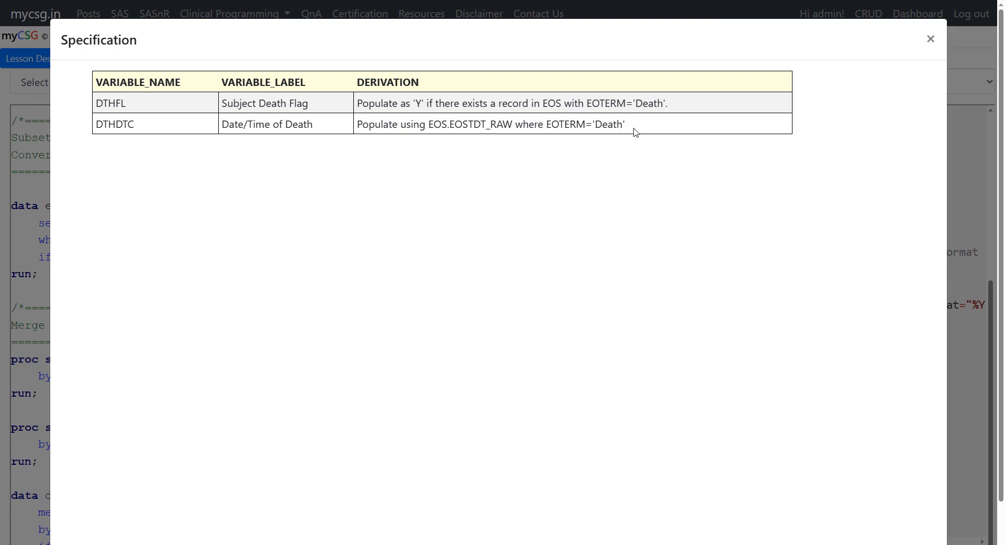
double_click(553, 124)
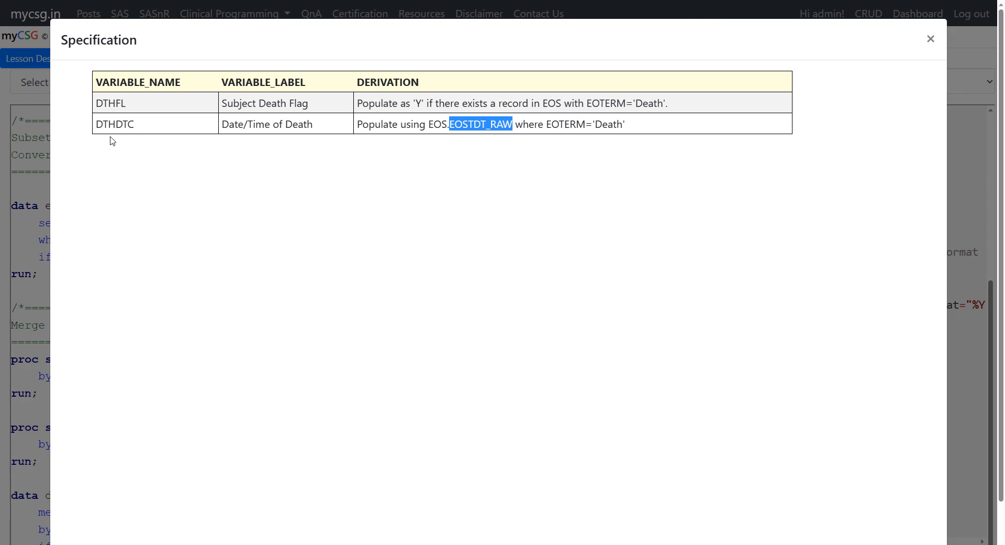
mouse_move(865, 45)
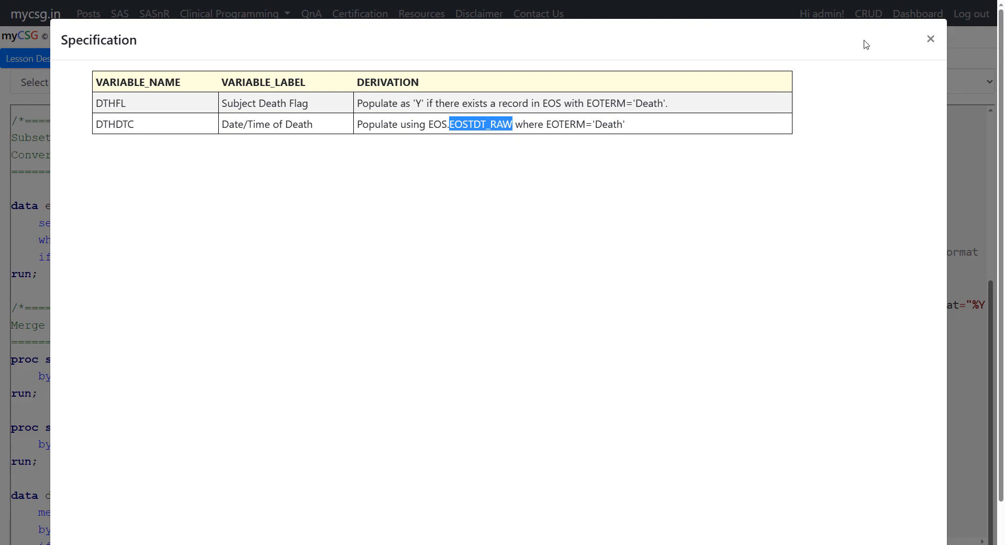
left_click(449, 217)
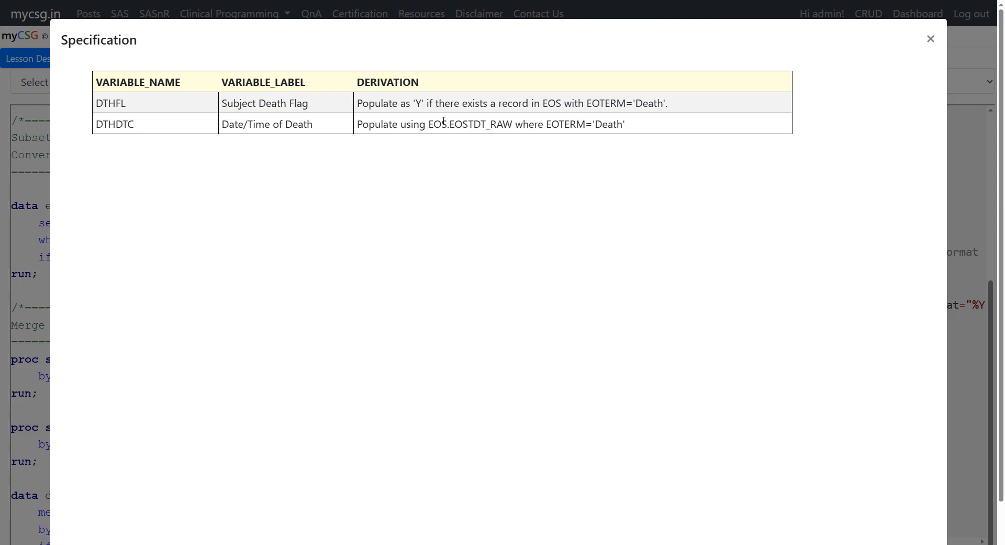
mouse_move(480, 151)
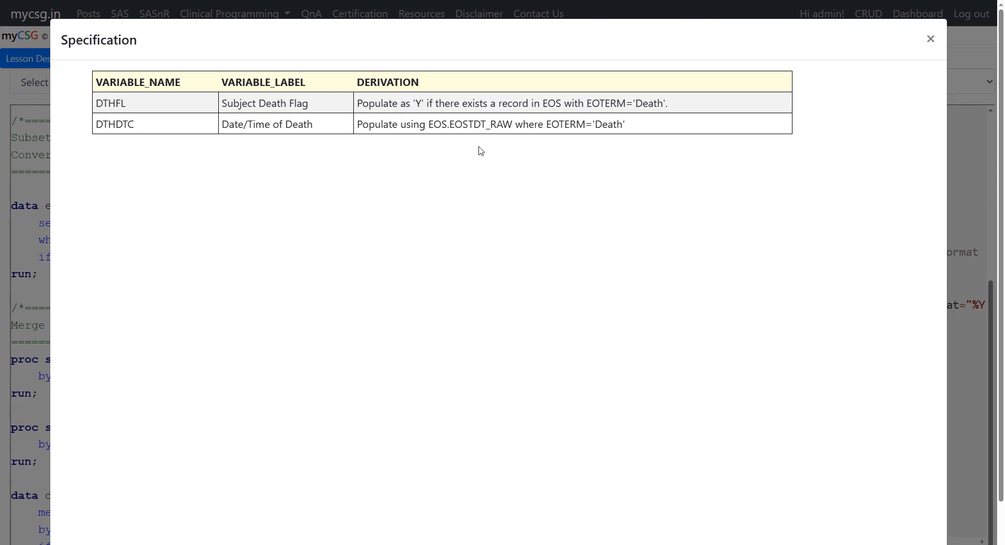
mouse_move(648, 114)
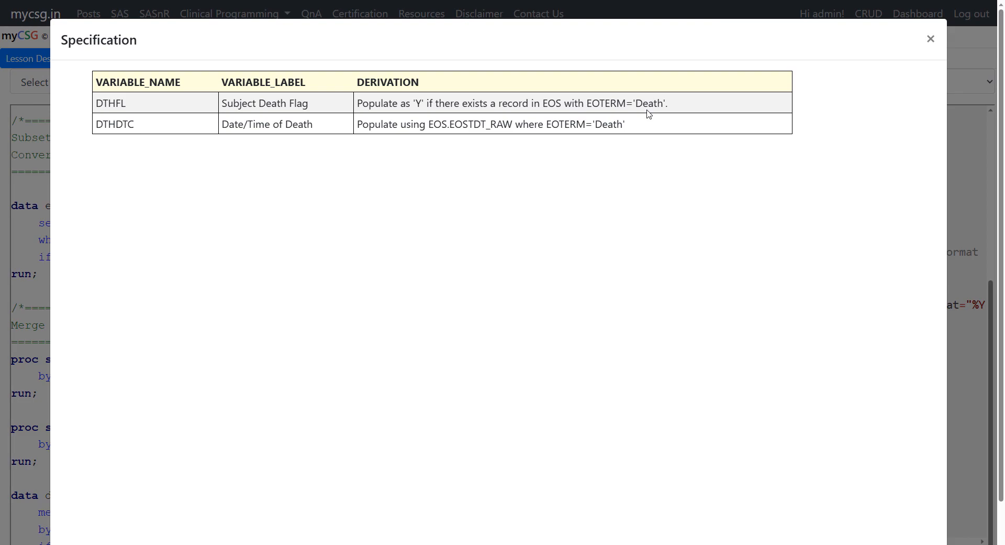
mouse_move(932, 40)
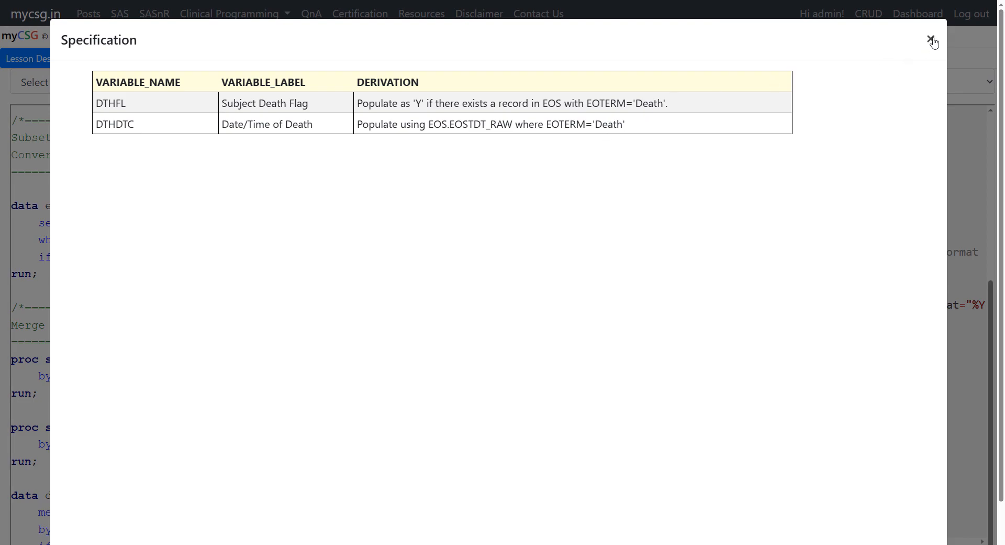
left_click(934, 40)
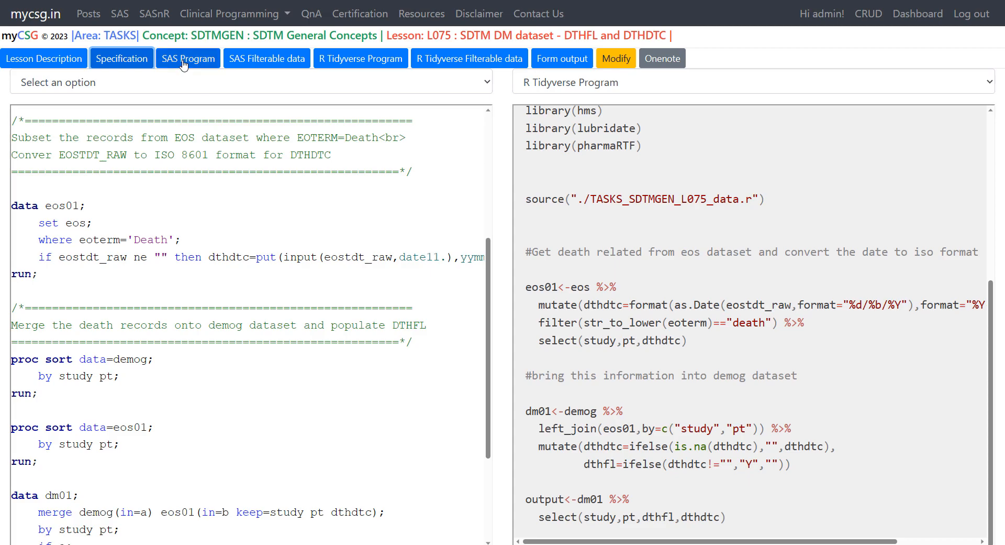
Open the full SAS program and highlight input(eostdt_raw,date11.) in the eos01 step.
left_click(188, 58)
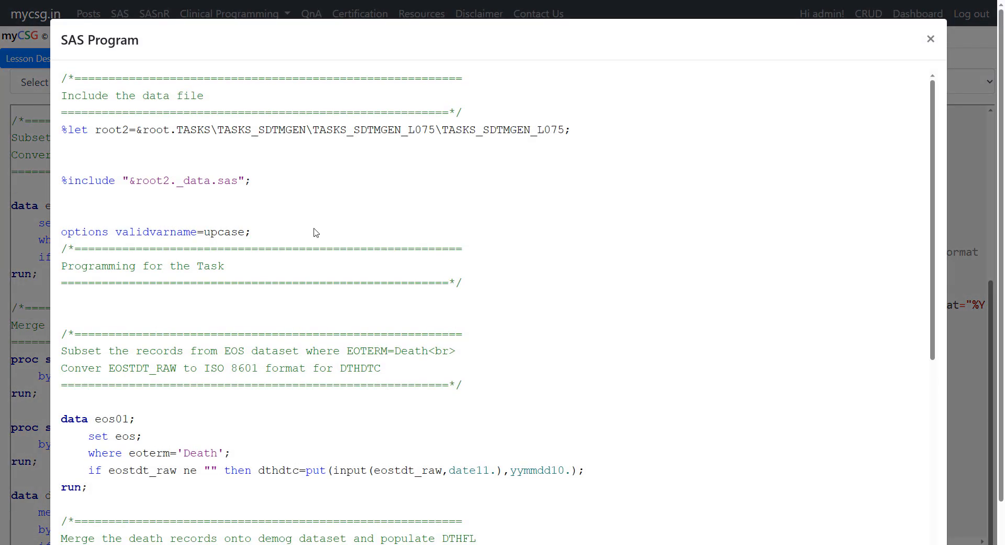
scroll("down", 3)
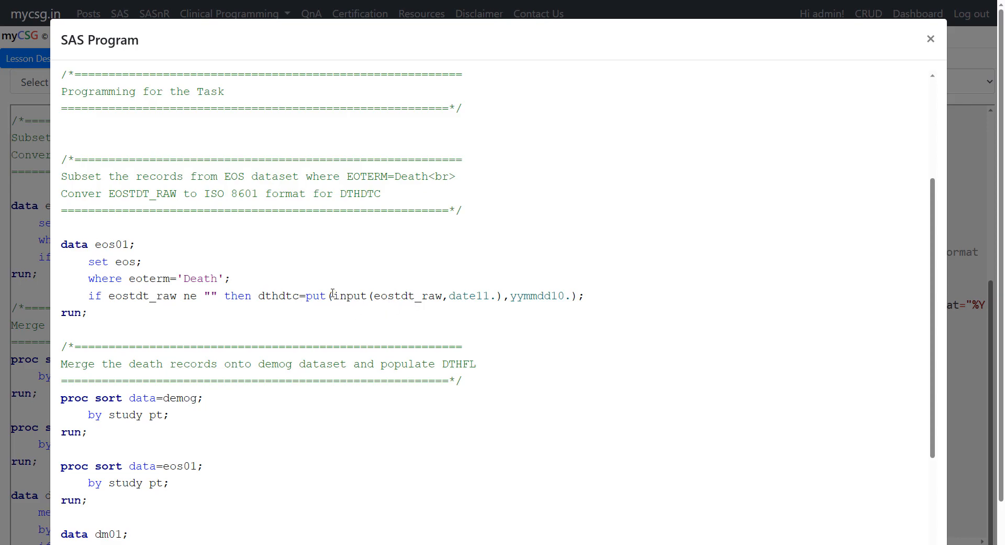
left_click_drag(333, 296, 496, 296)
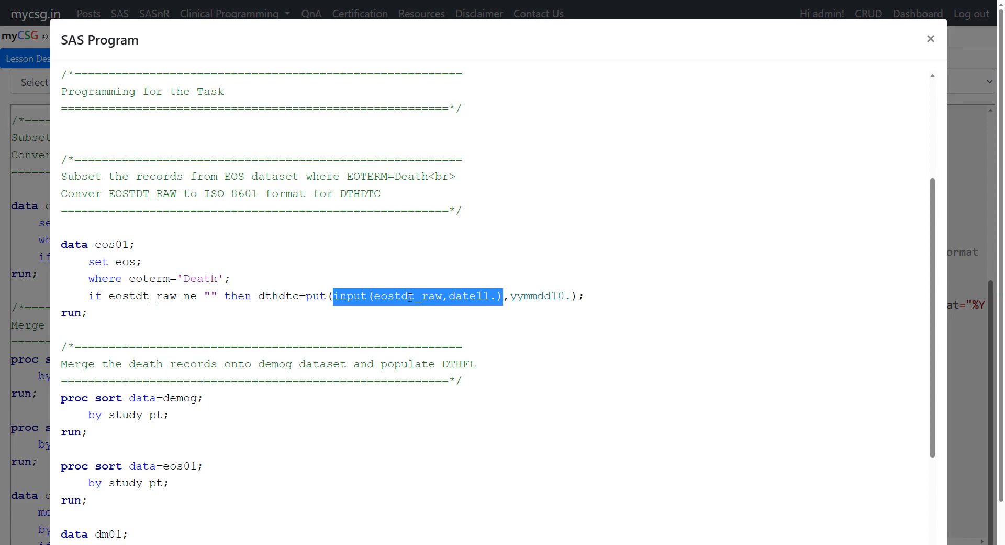
mouse_move(321, 267)
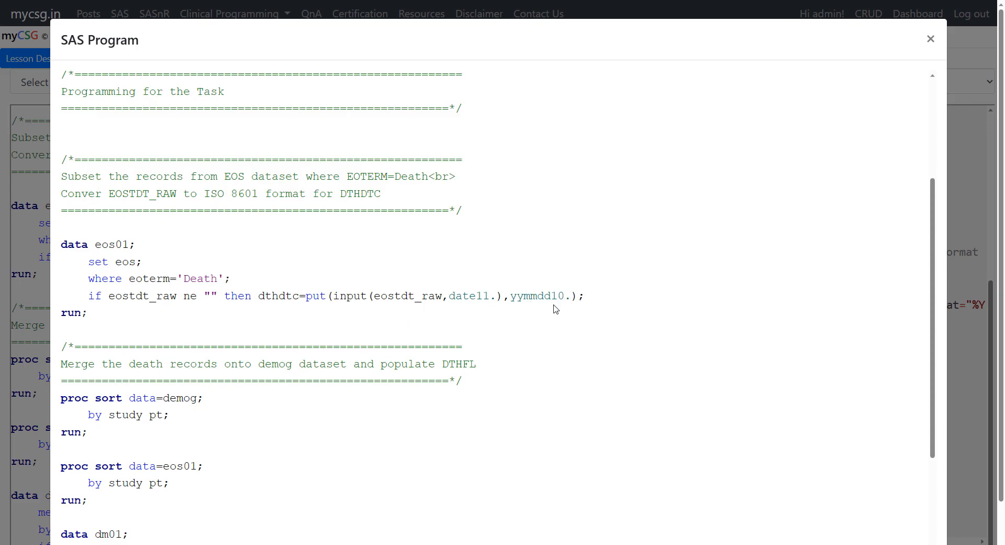
mouse_move(435, 322)
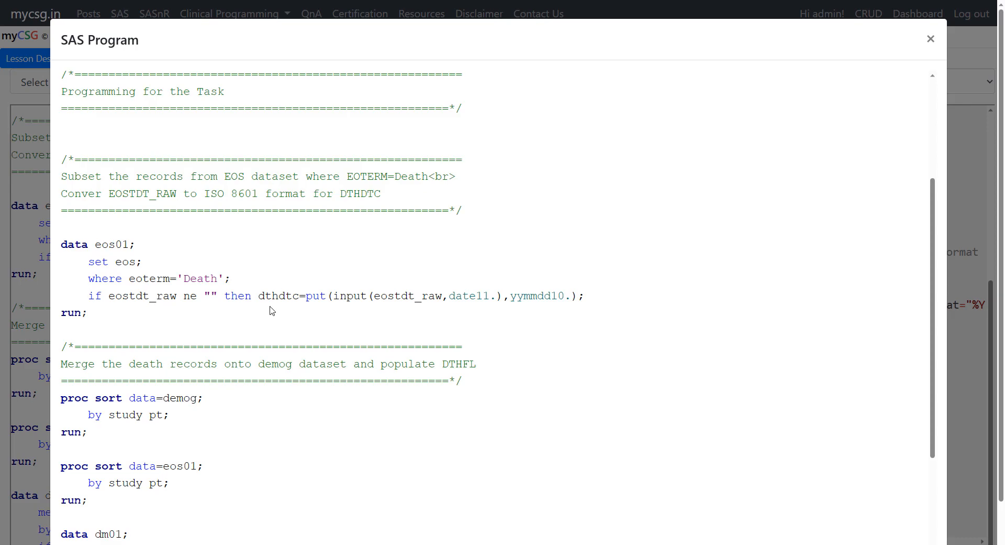
mouse_move(251, 315)
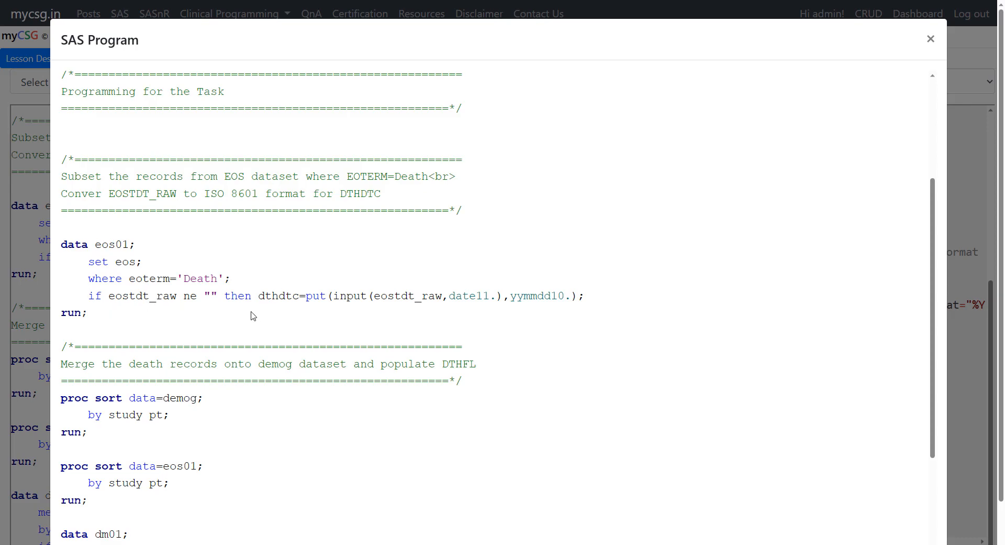
scroll("down", 3)
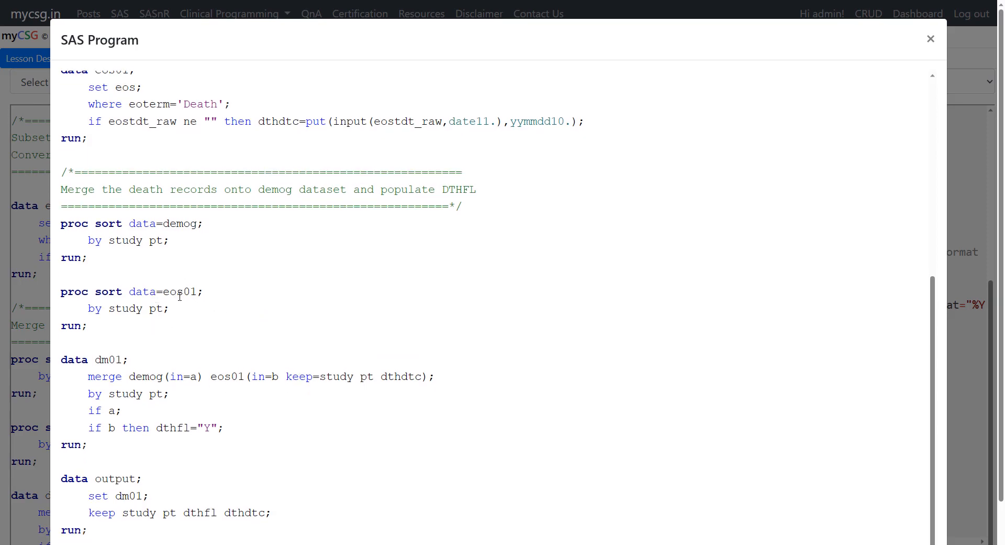
mouse_move(154, 109)
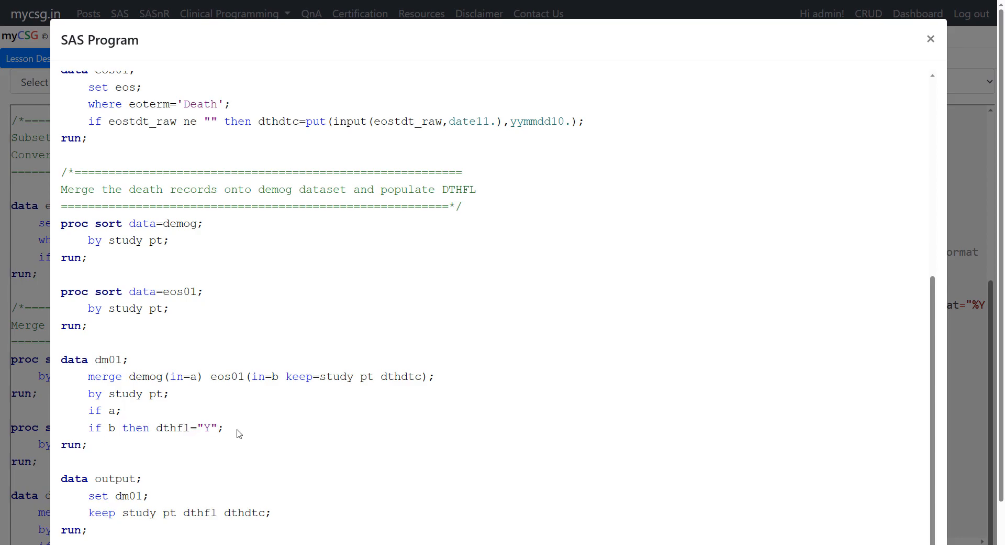
mouse_move(243, 427)
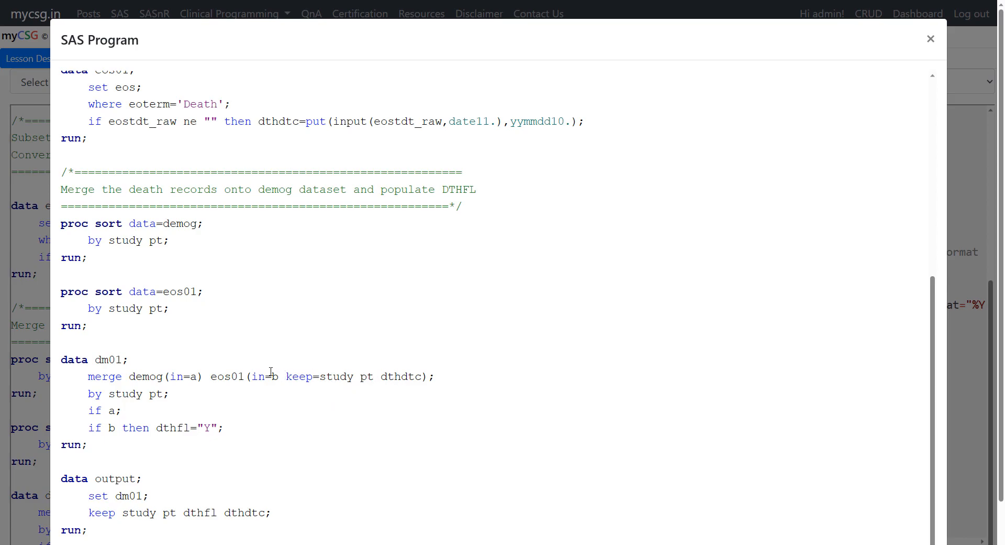
mouse_move(154, 137)
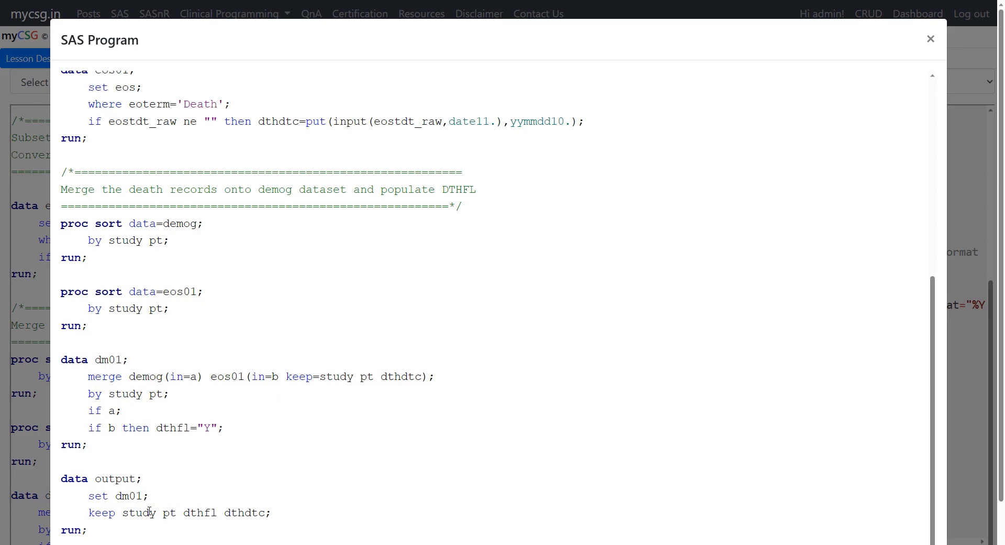
mouse_move(208, 494)
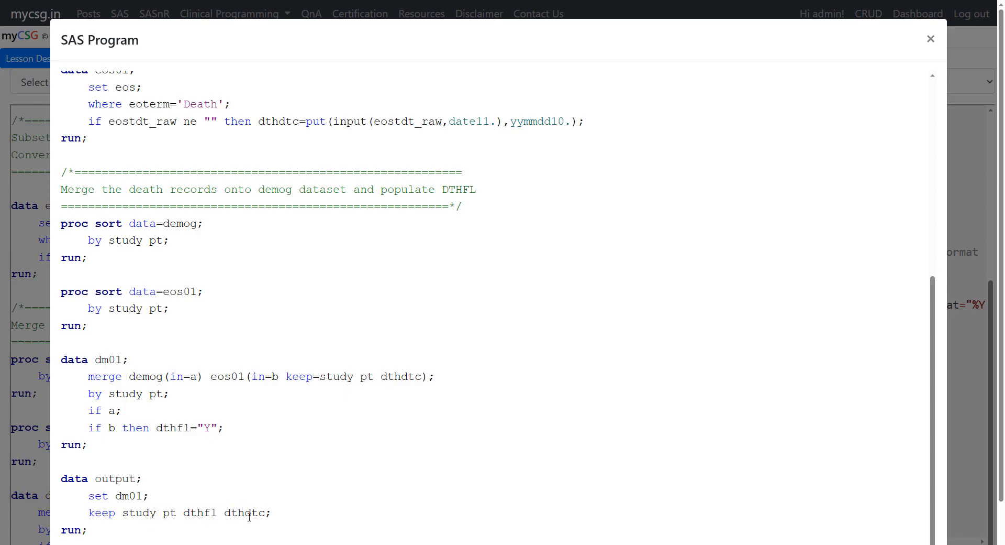
mouse_move(931, 40)
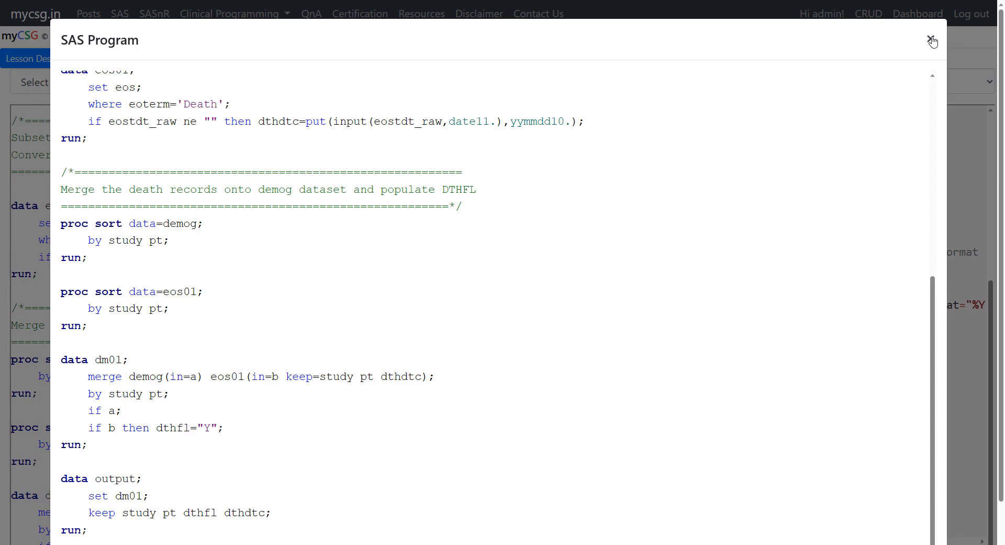
Close the SAS program, select R Tidyverse Program on the left, and go full screen.
left_click(934, 40)
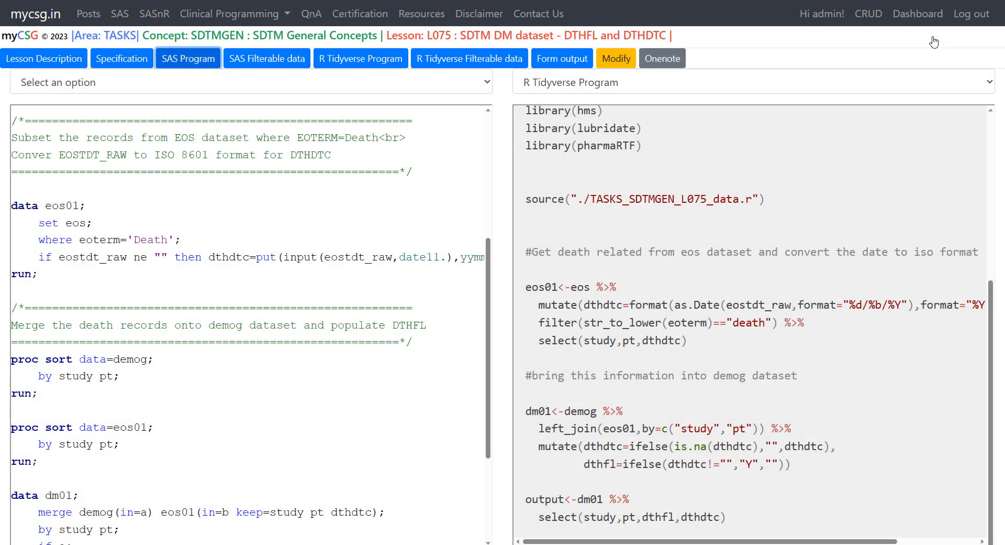
mouse_move(282, 103)
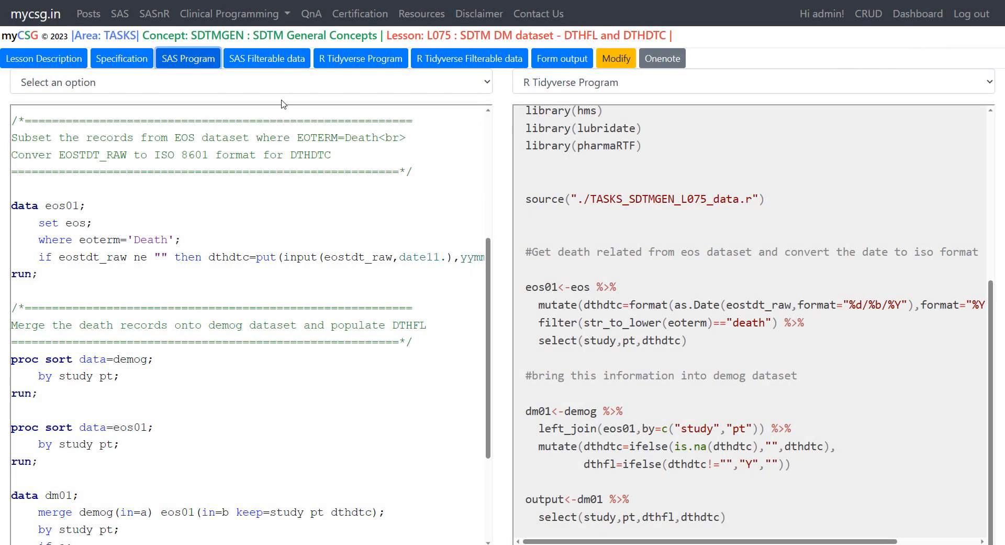
left_click(250, 82)
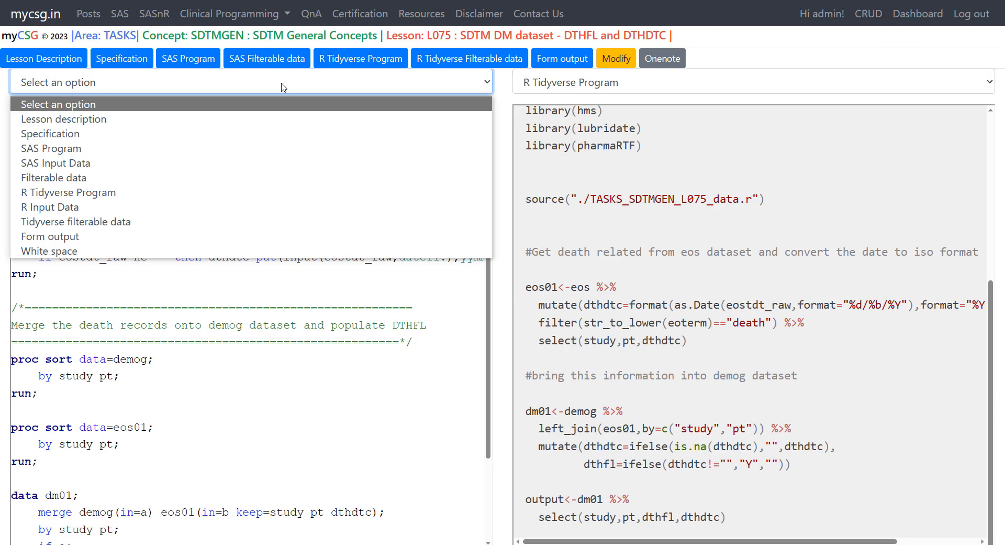
mouse_move(249, 191)
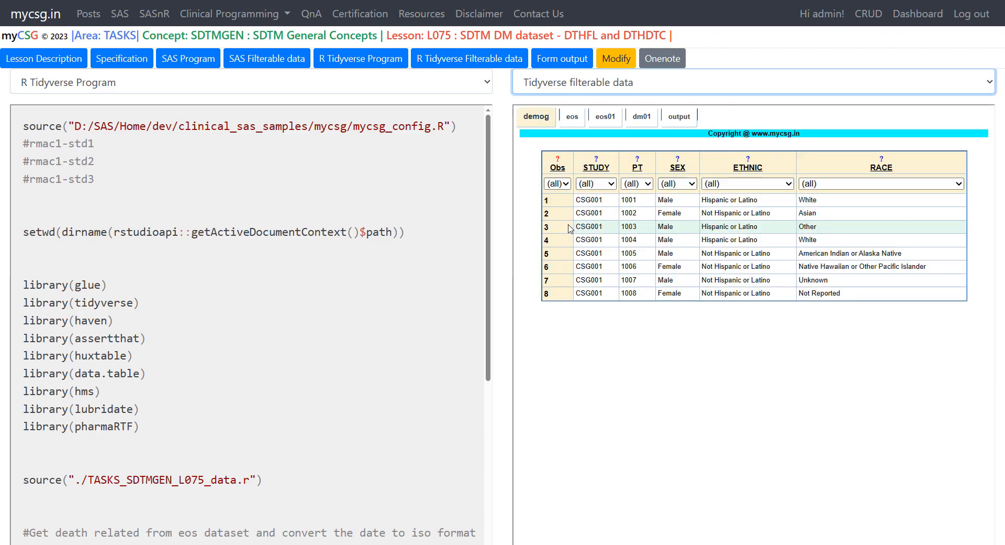
mouse_move(428, 226)
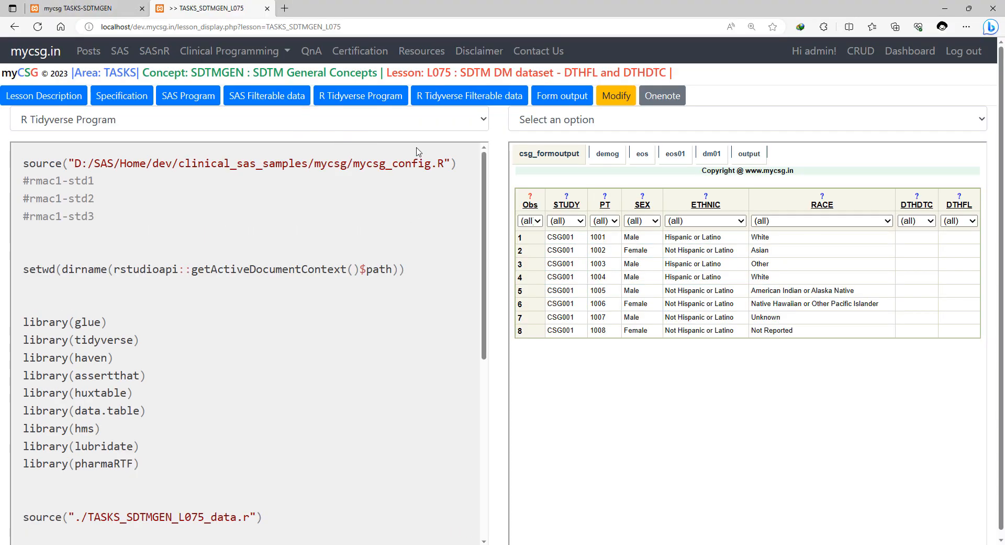
key("F11")
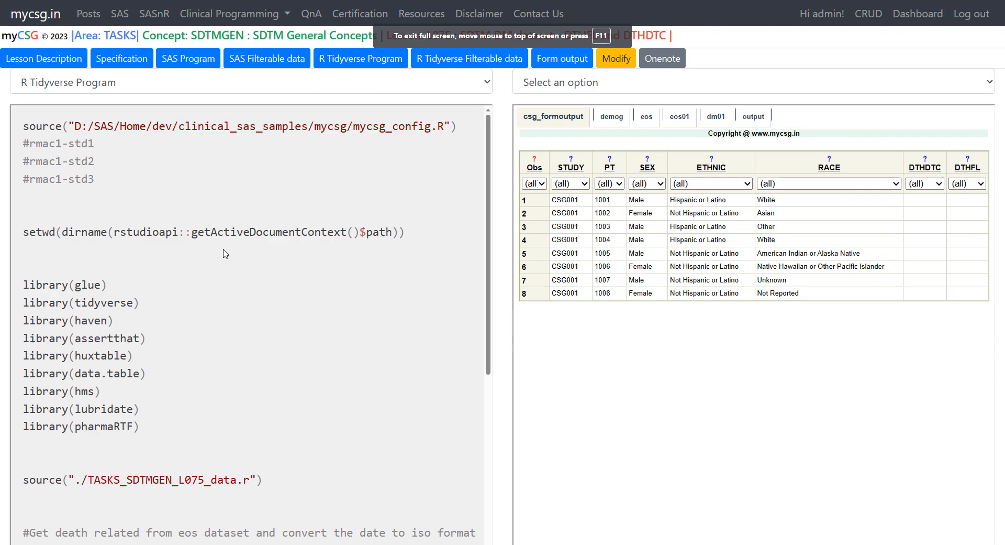
left_click(751, 82)
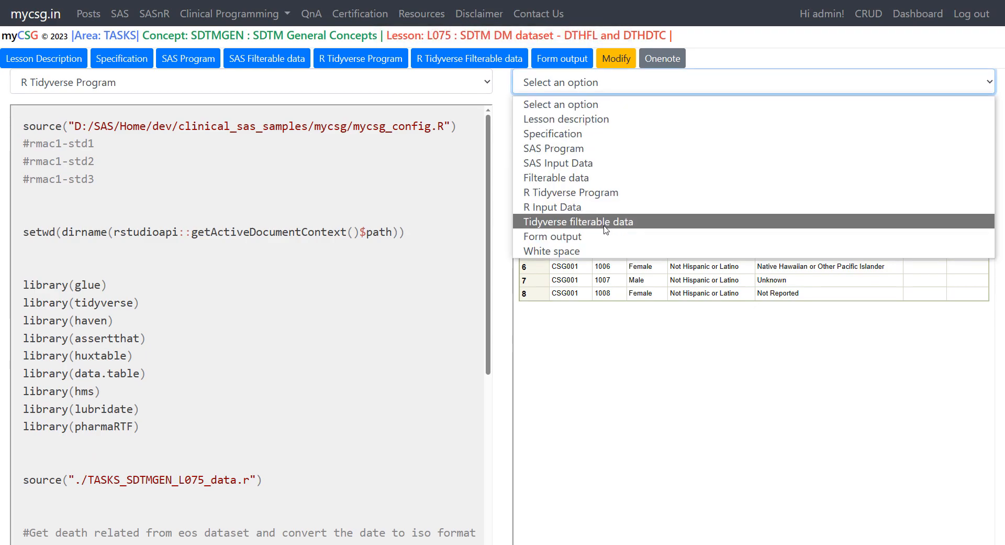
Switch the right panel to Tidyverse filterable data.
left_click(578, 221)
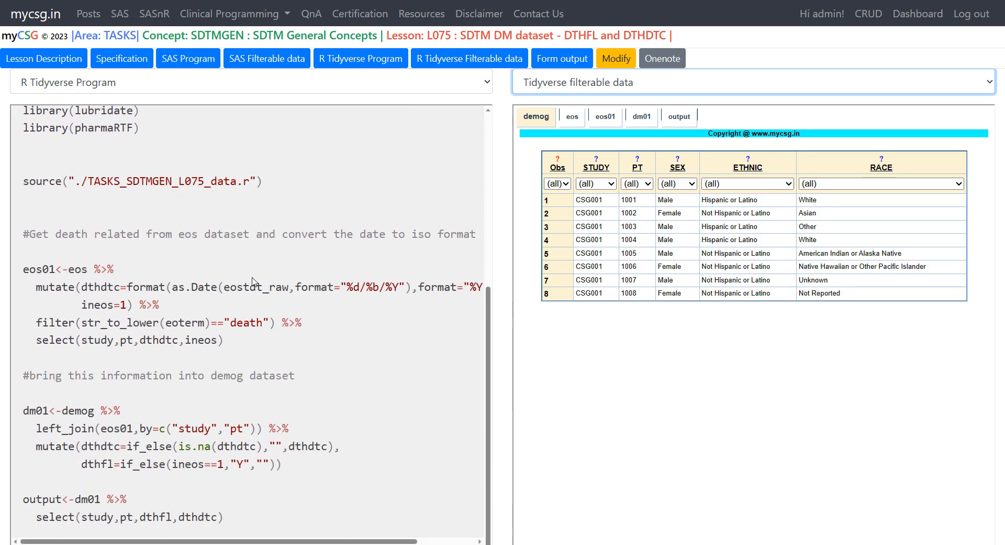
mouse_move(187, 261)
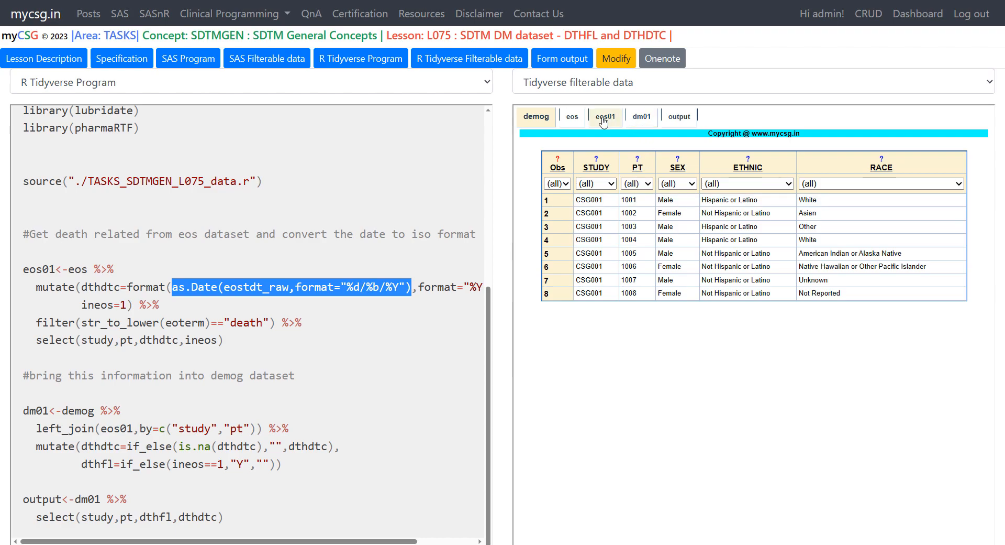
Open the eos dataset tab and highlight the as.Date conversion in the R code.
left_click(570, 117)
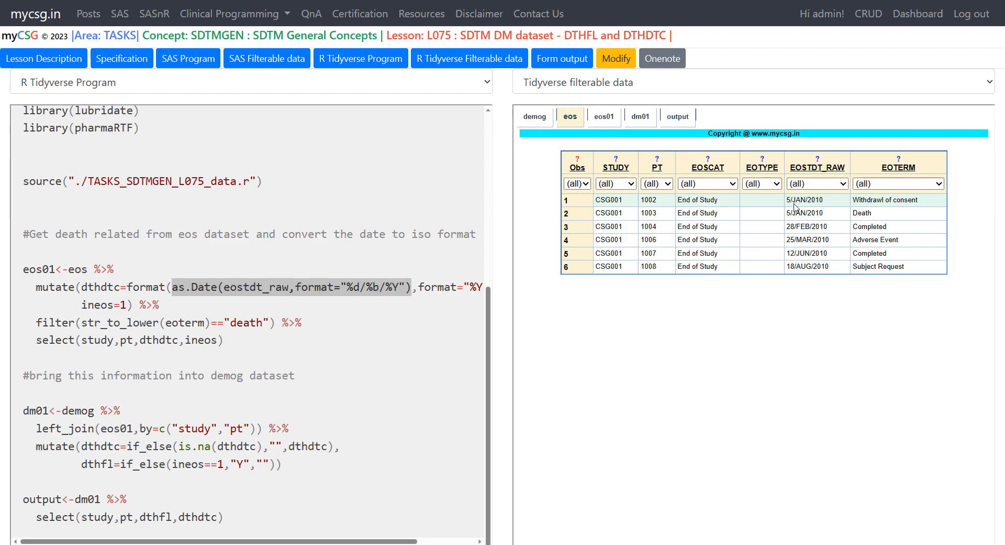
mouse_move(806, 206)
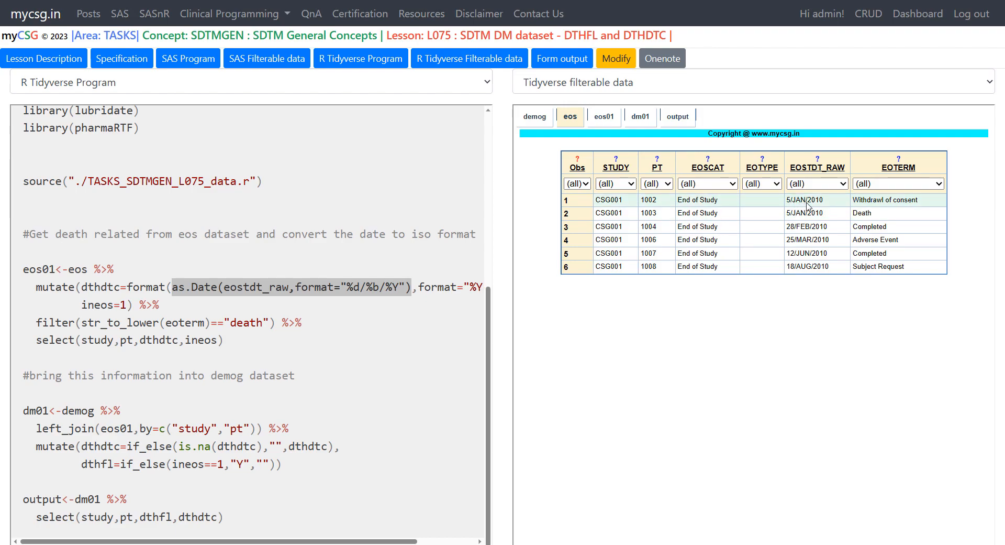
mouse_move(823, 210)
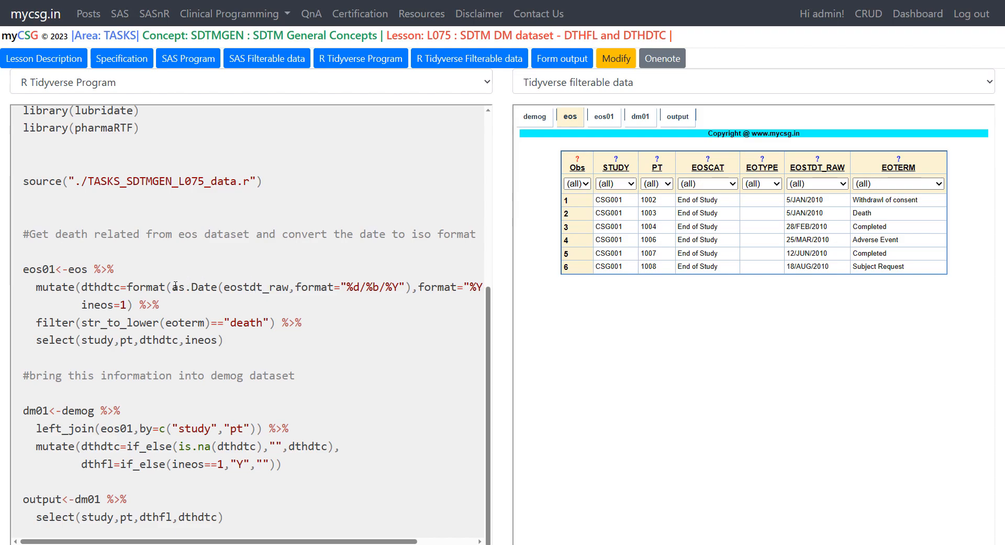
left_click_drag(173, 287, 369, 287)
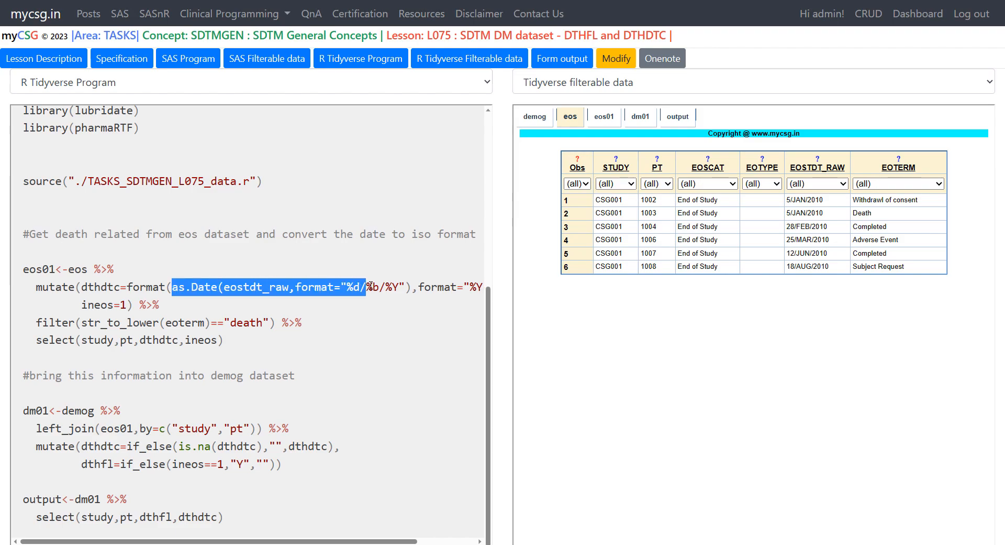
left_click(330, 306)
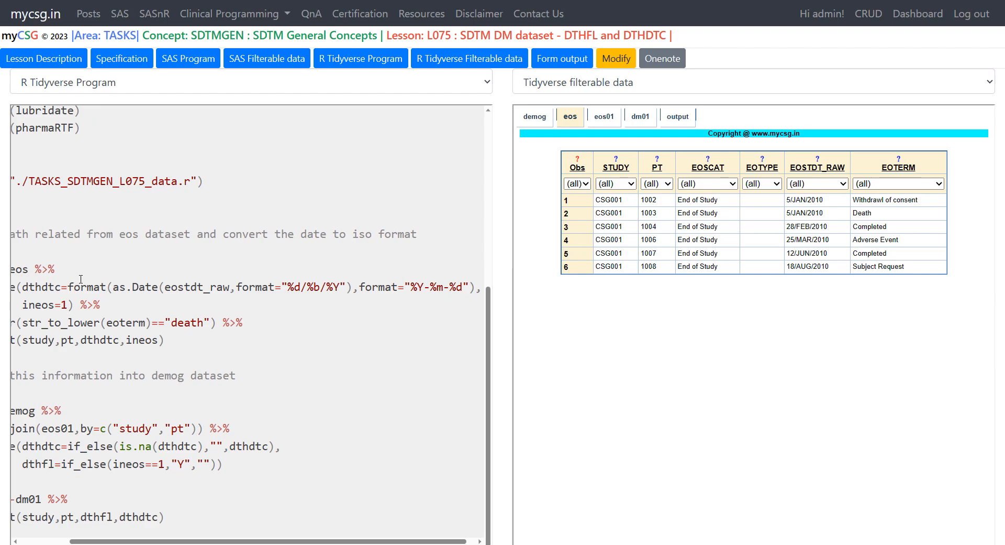
mouse_move(82, 282)
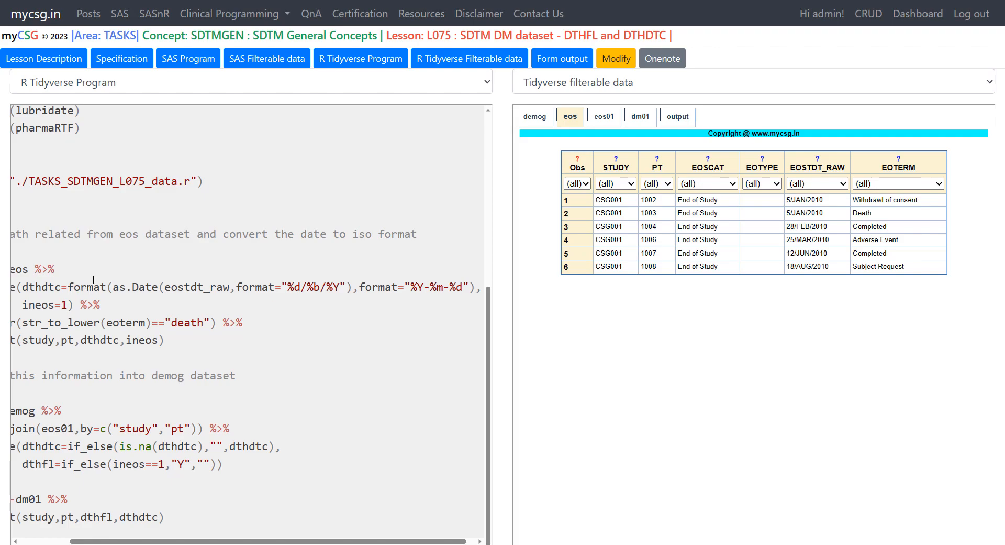
left_click_drag(114, 287, 351, 288)
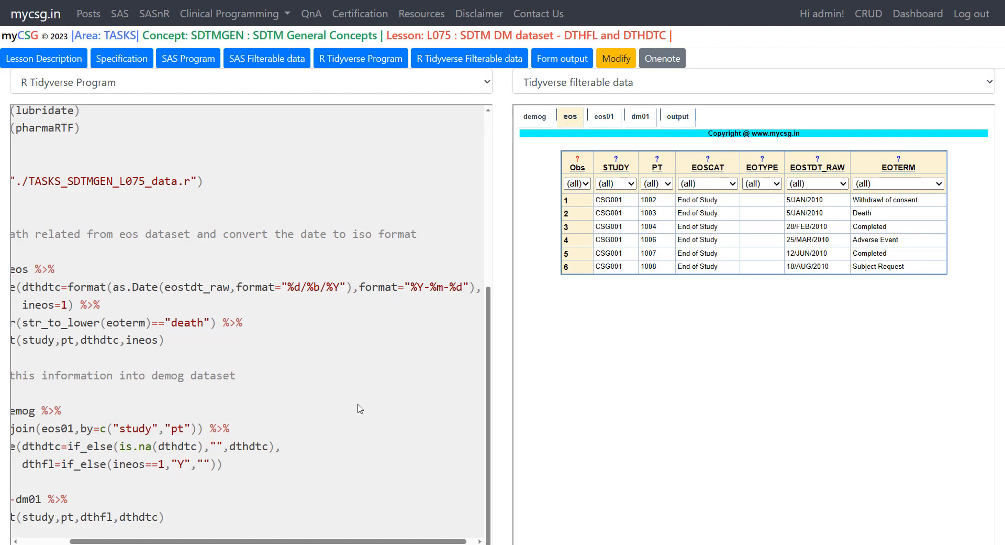
scroll("left", 3)
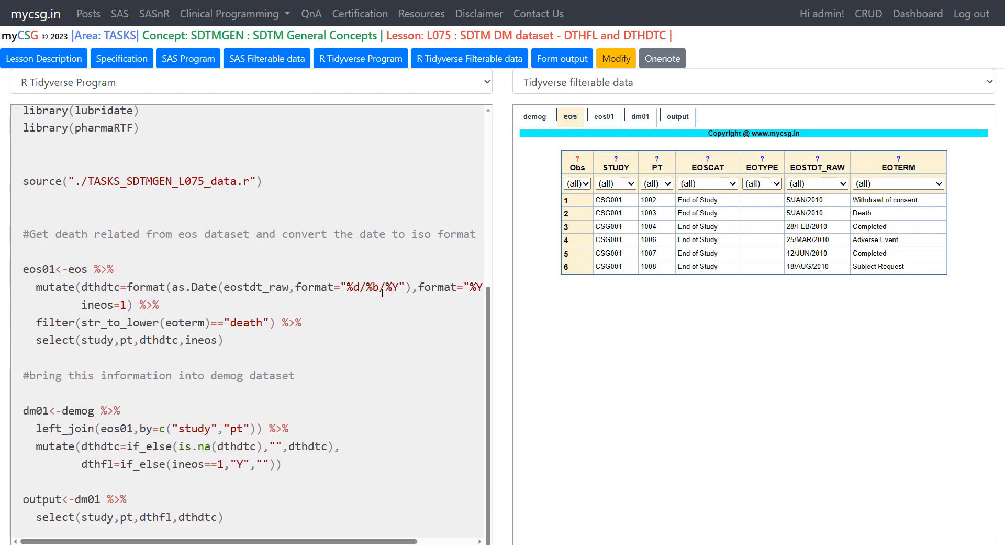
mouse_move(154, 300)
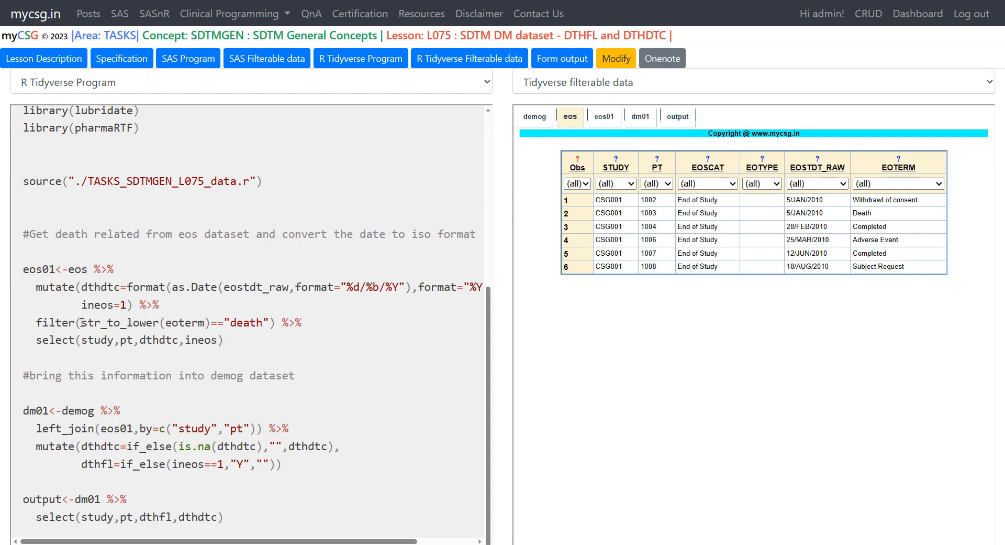
mouse_move(241, 335)
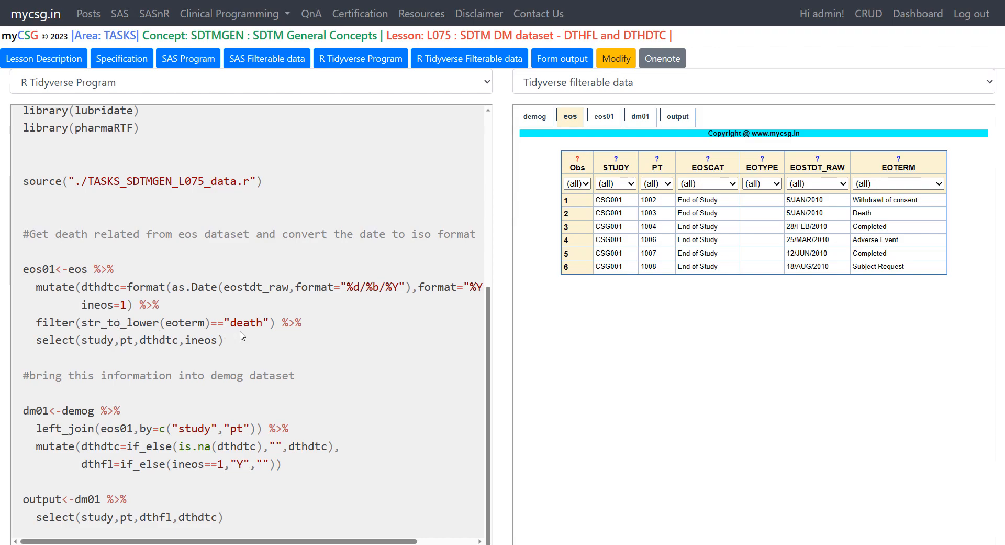
mouse_move(249, 321)
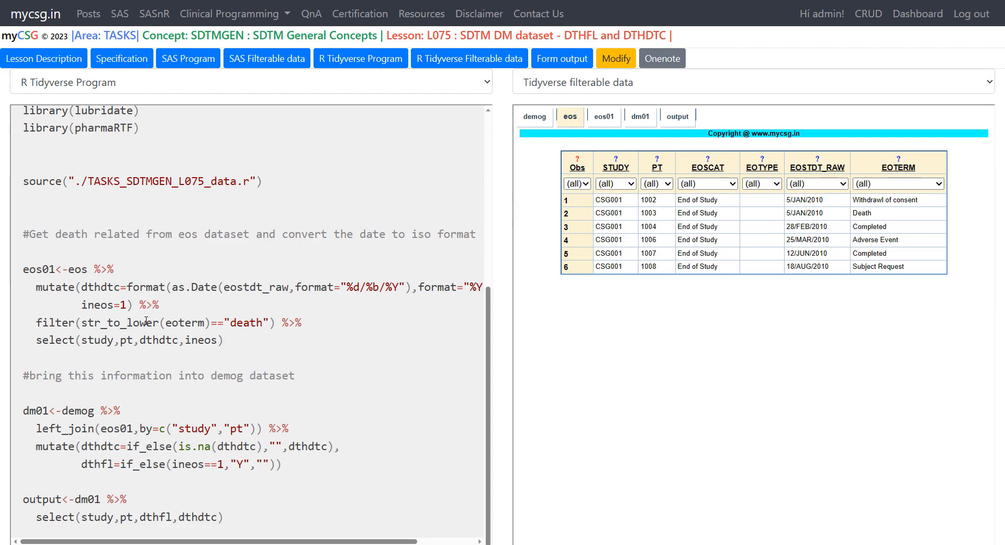
mouse_move(249, 316)
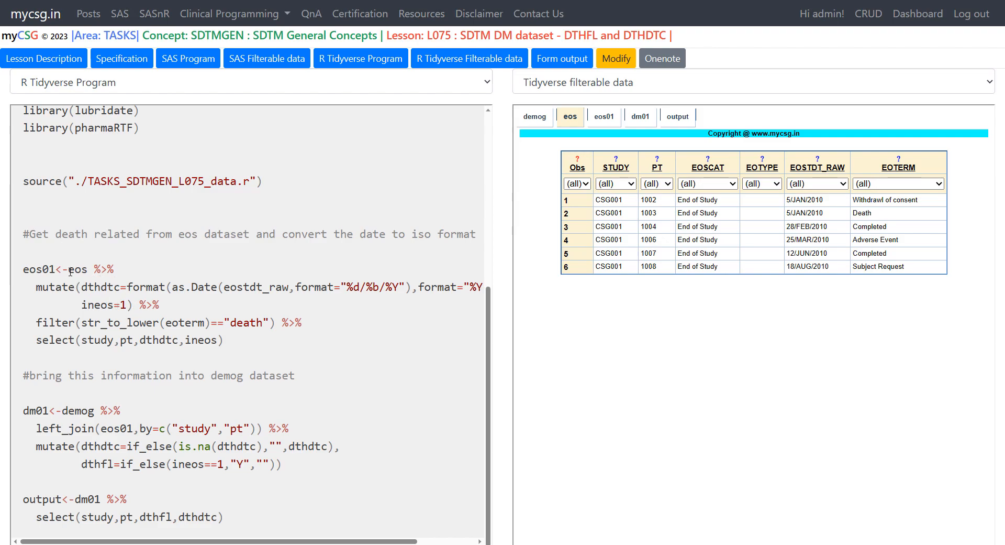
mouse_move(252, 370)
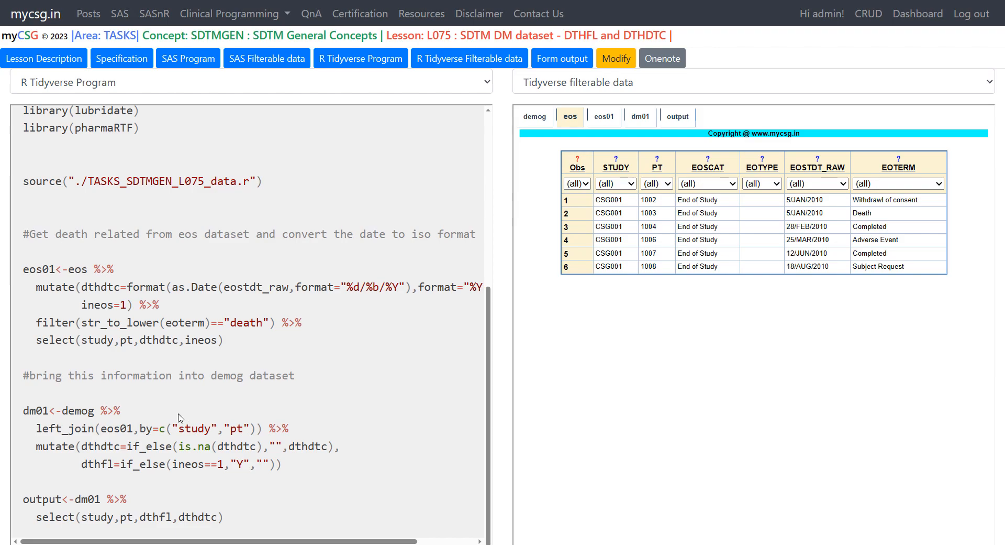
mouse_move(40, 250)
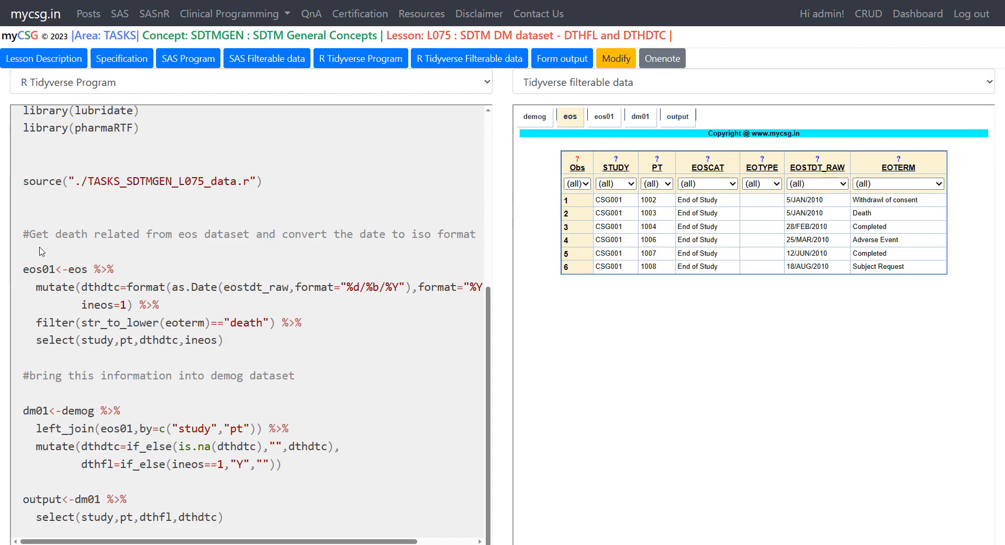
mouse_move(75, 404)
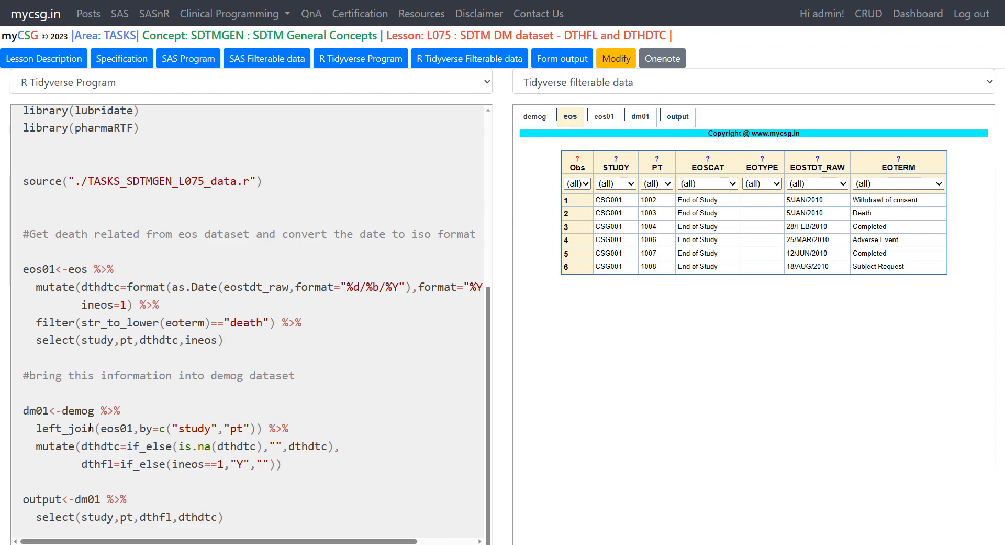
mouse_move(103, 459)
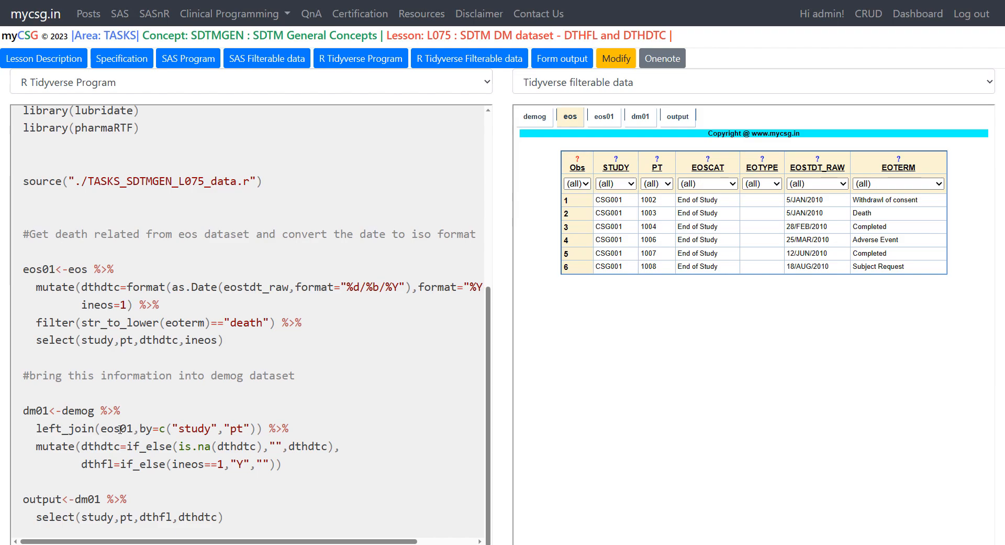
mouse_move(117, 430)
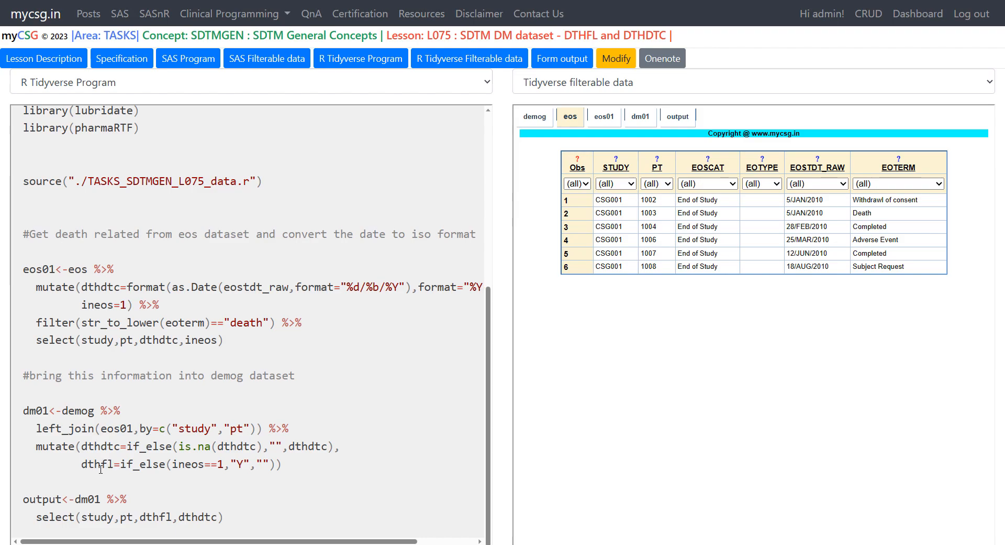
mouse_move(178, 468)
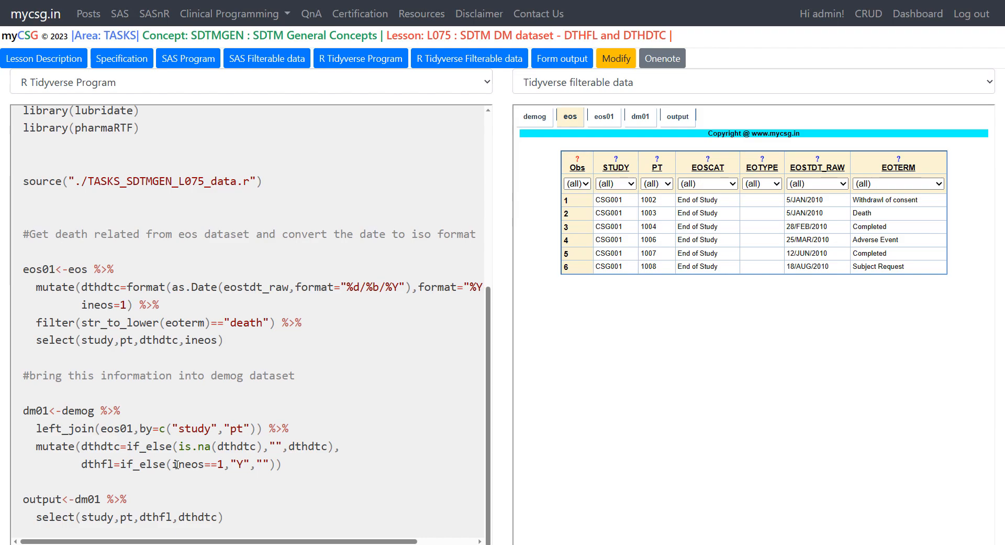
mouse_move(200, 480)
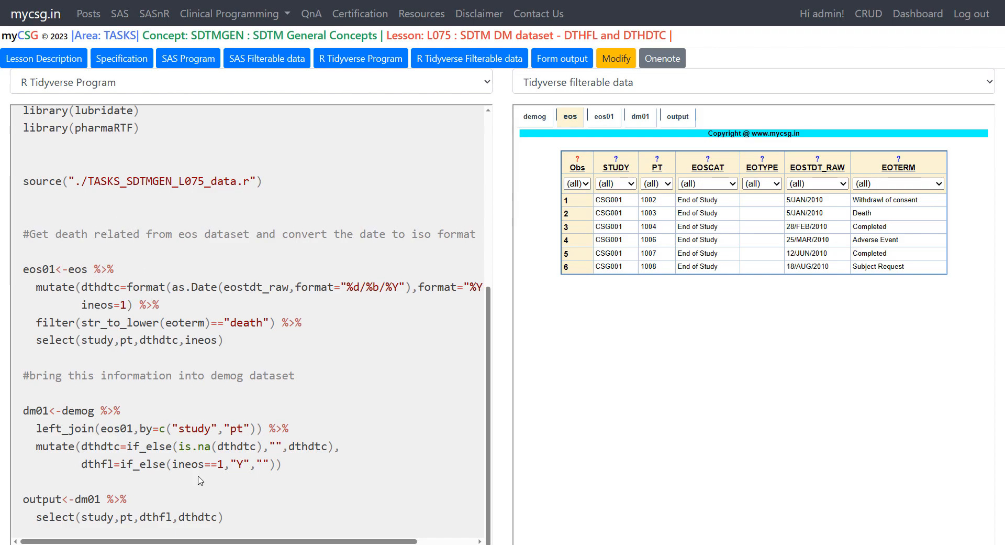
mouse_move(108, 301)
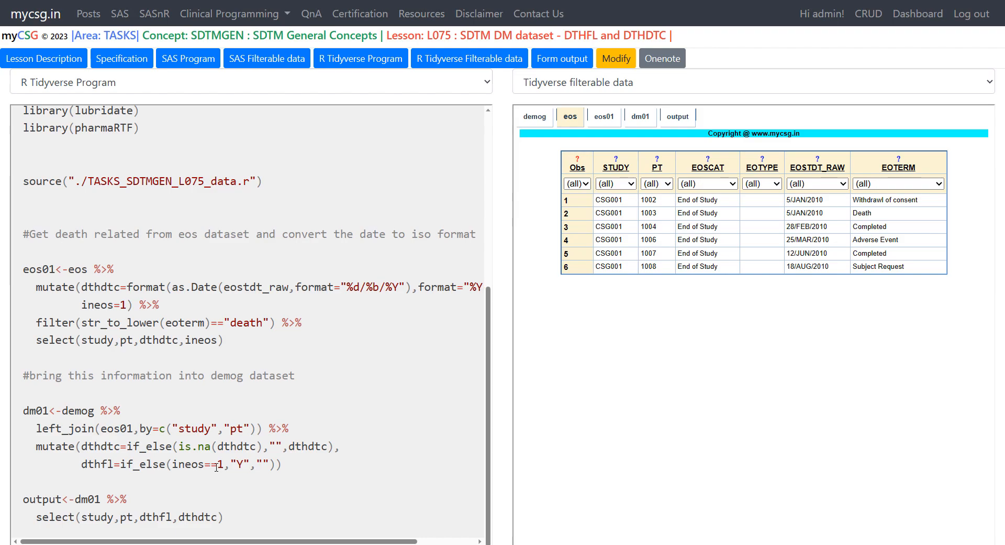
mouse_move(237, 459)
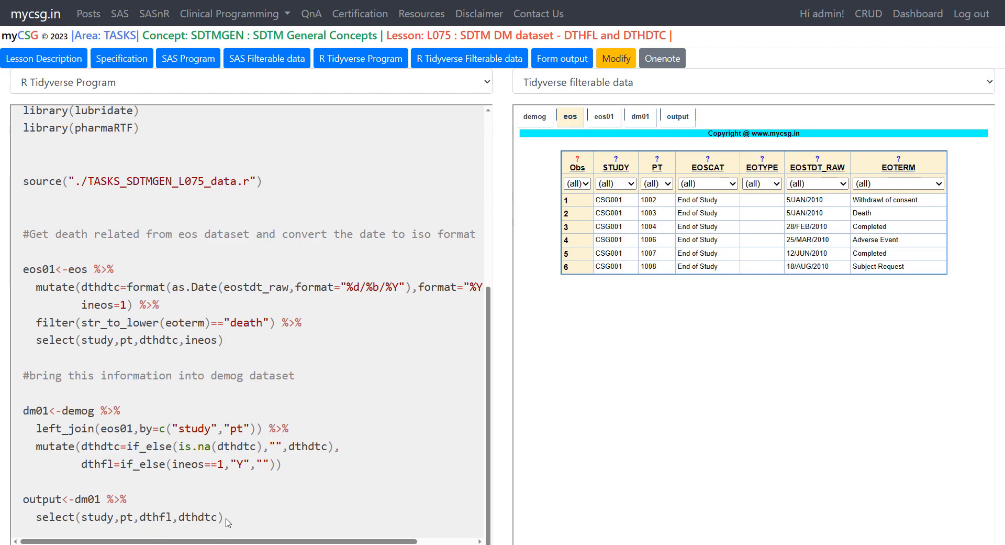
mouse_move(249, 507)
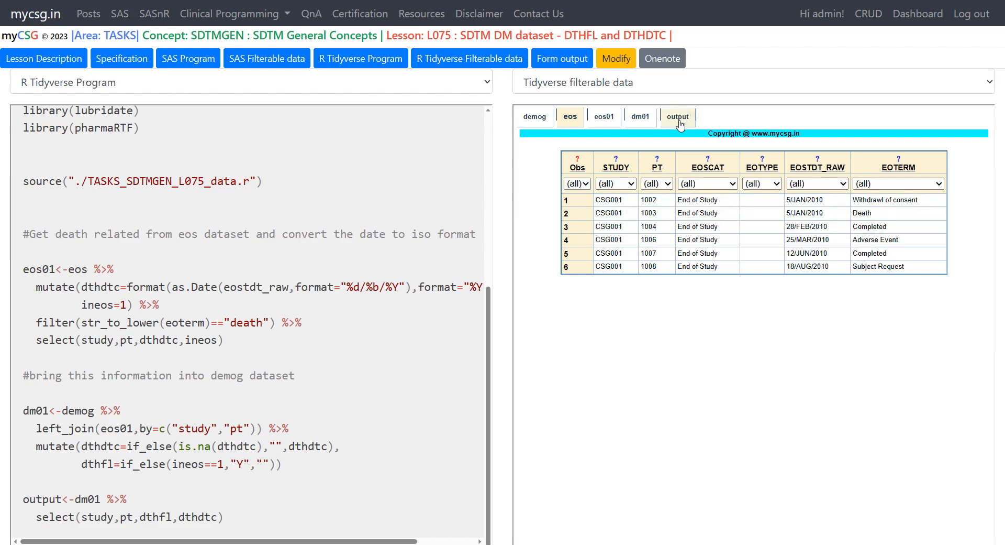
Show the tidyverse output dataset, where only patient 1003 has DTHFL Y and DTHDTC 2010-01-05.
left_click(678, 116)
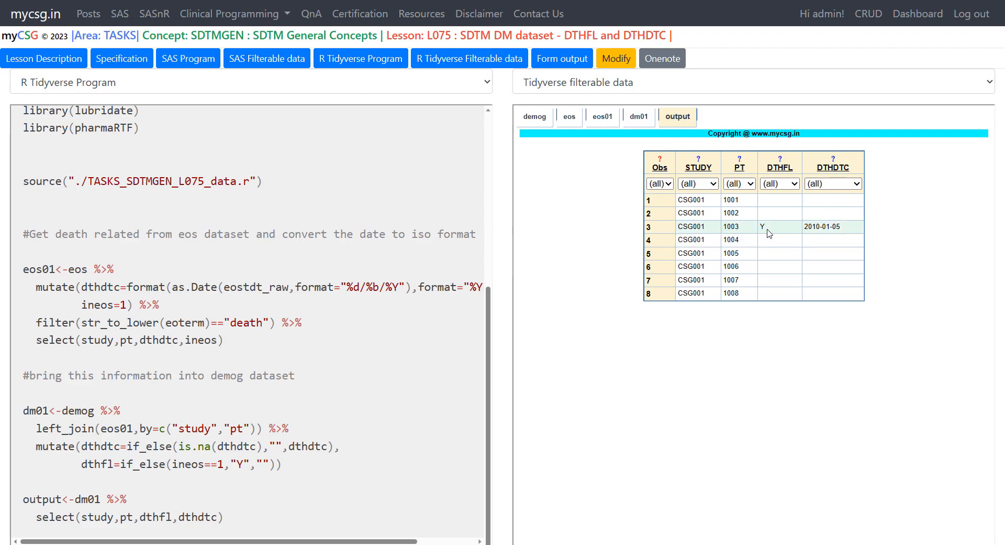
mouse_move(783, 232)
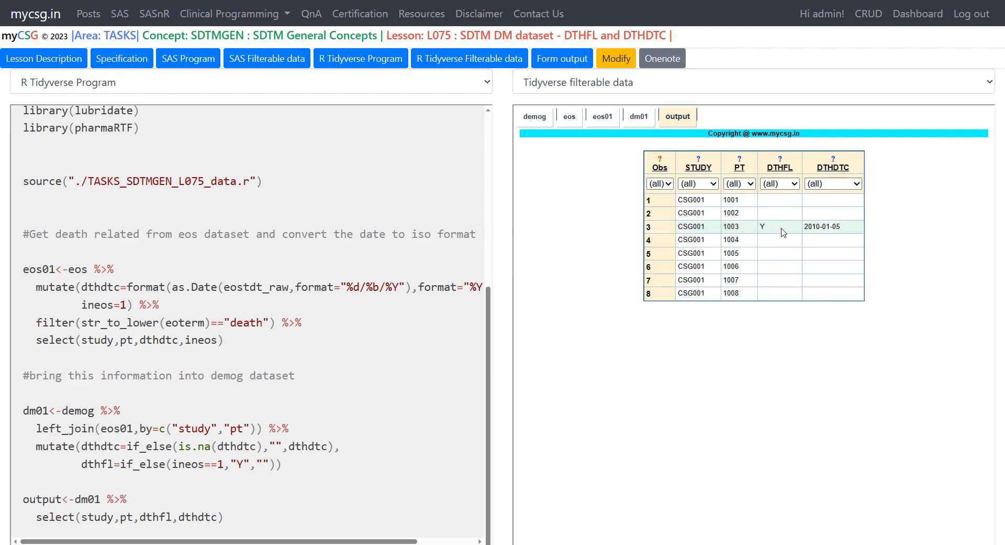
mouse_move(843, 224)
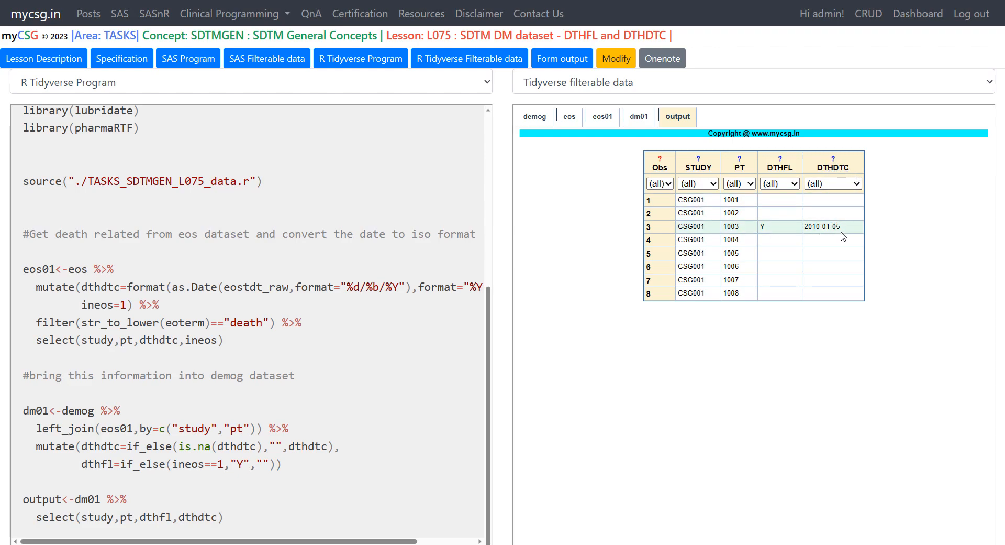
mouse_move(585, 213)
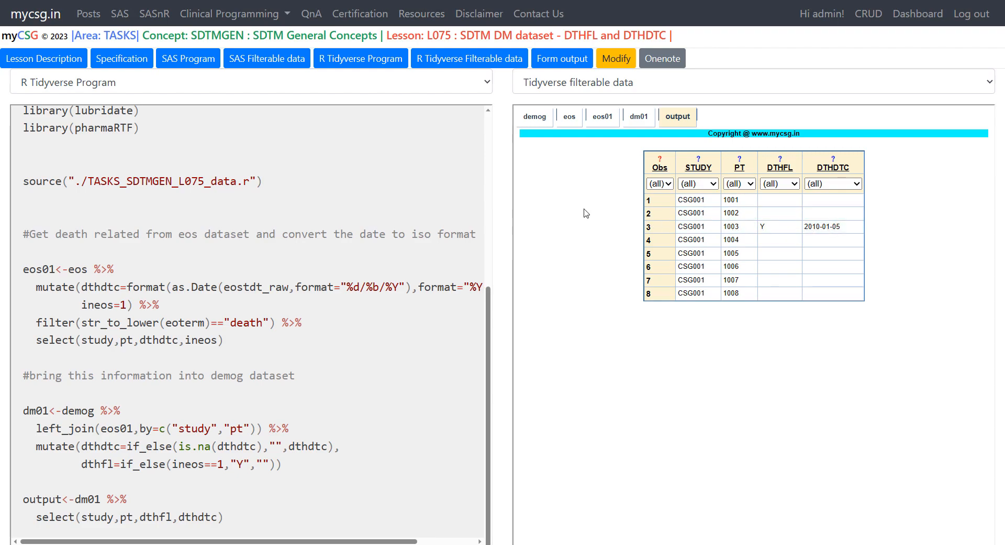
mouse_move(280, 90)
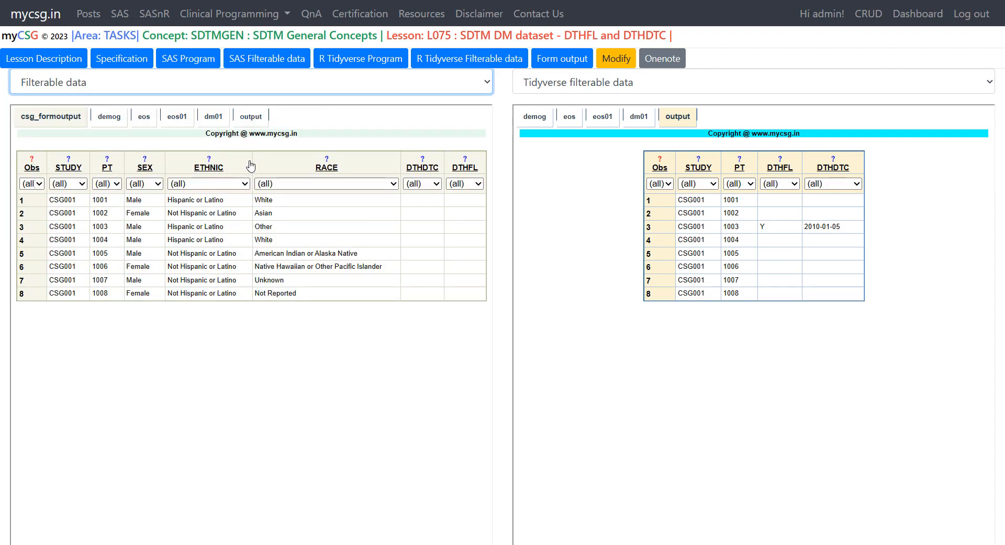
Show the SAS output dataset in the left panel next to the tidyverse output.
left_click(251, 116)
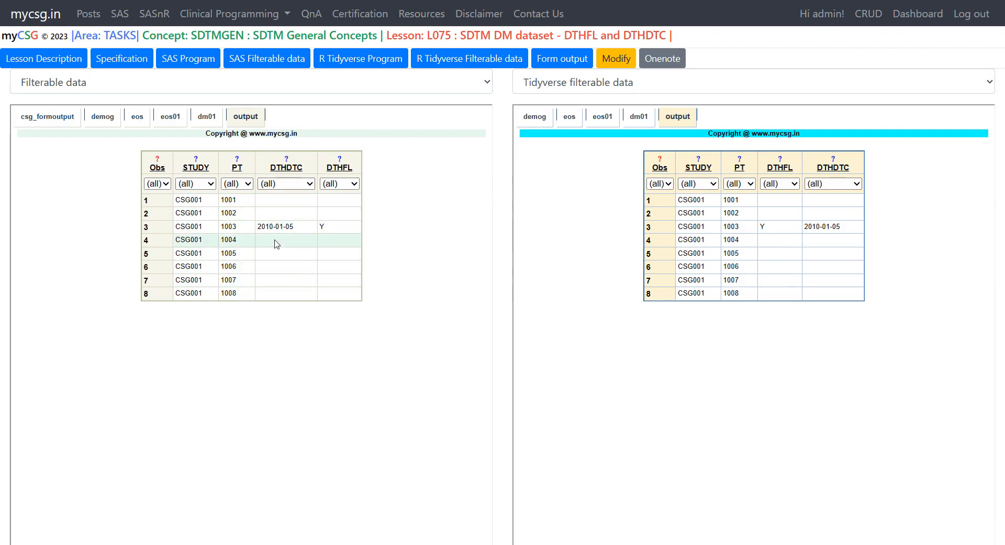
mouse_move(237, 232)
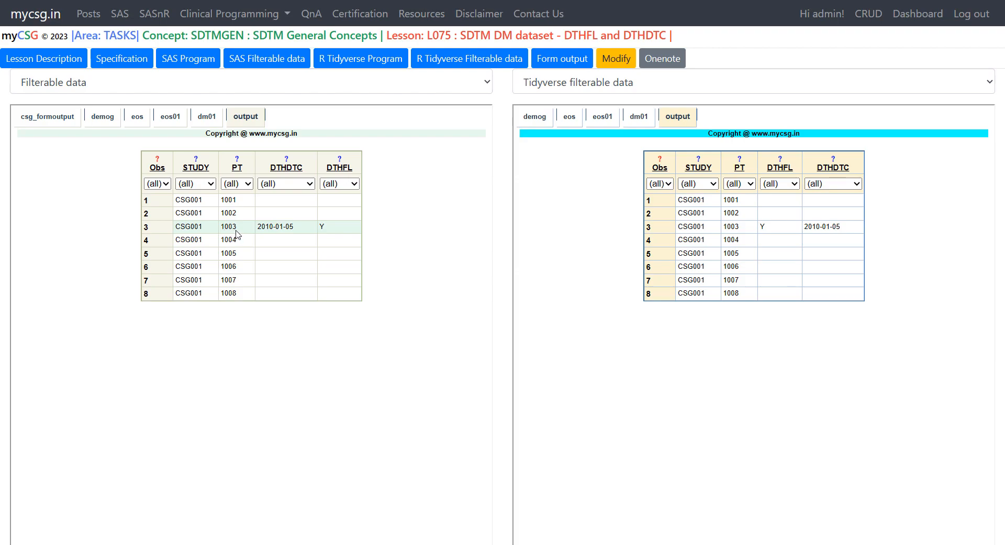
mouse_move(332, 235)
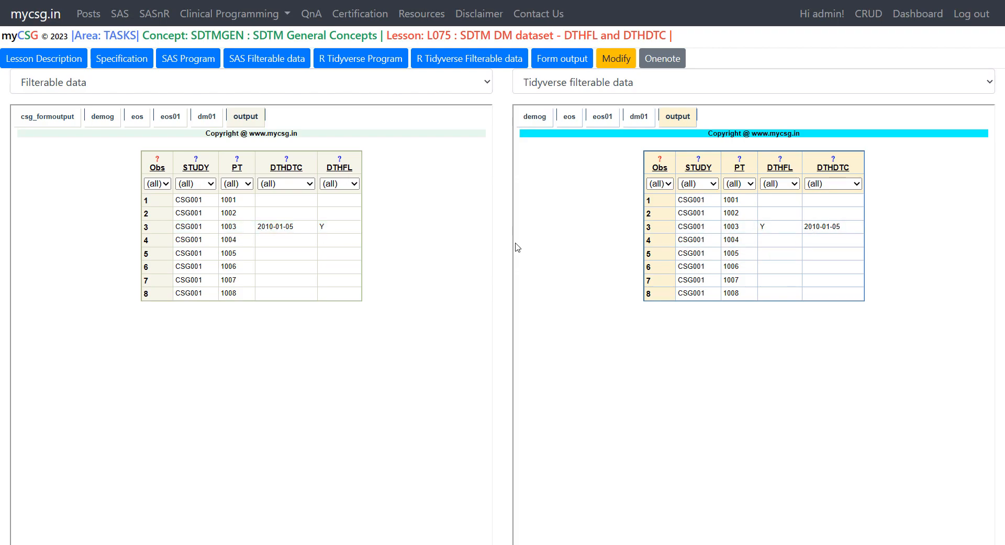
mouse_move(505, 246)
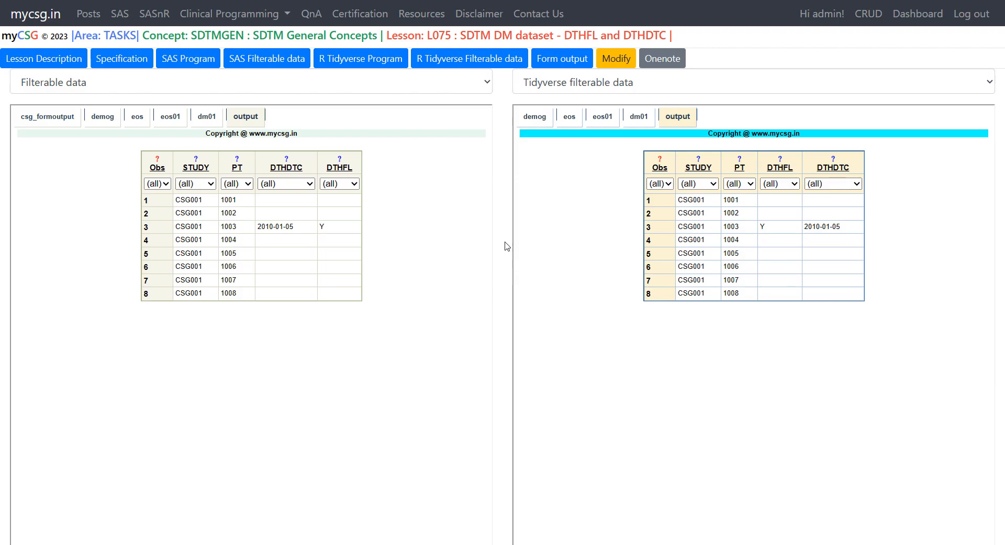